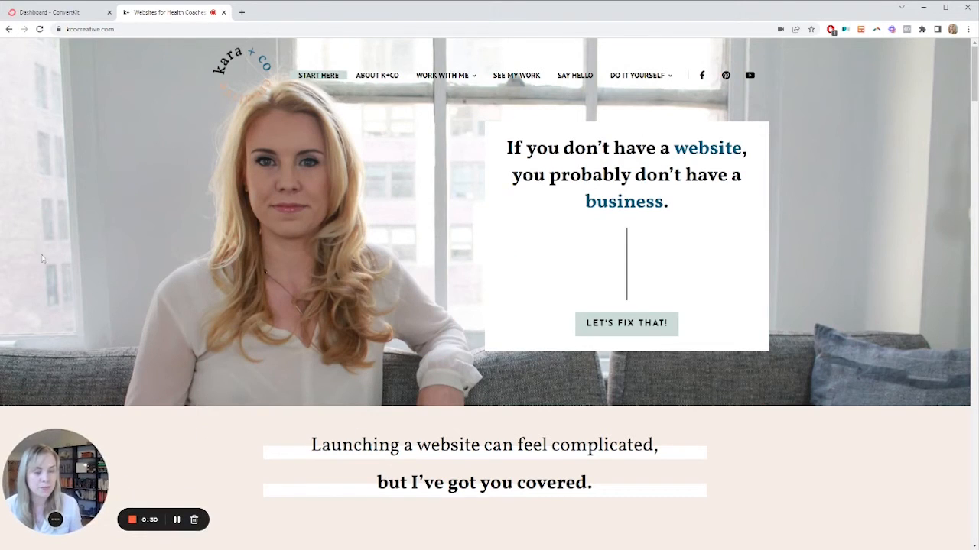
- Go to Grow > Landing Pages & Forms and scroll to the existing forms list
click(53, 12)
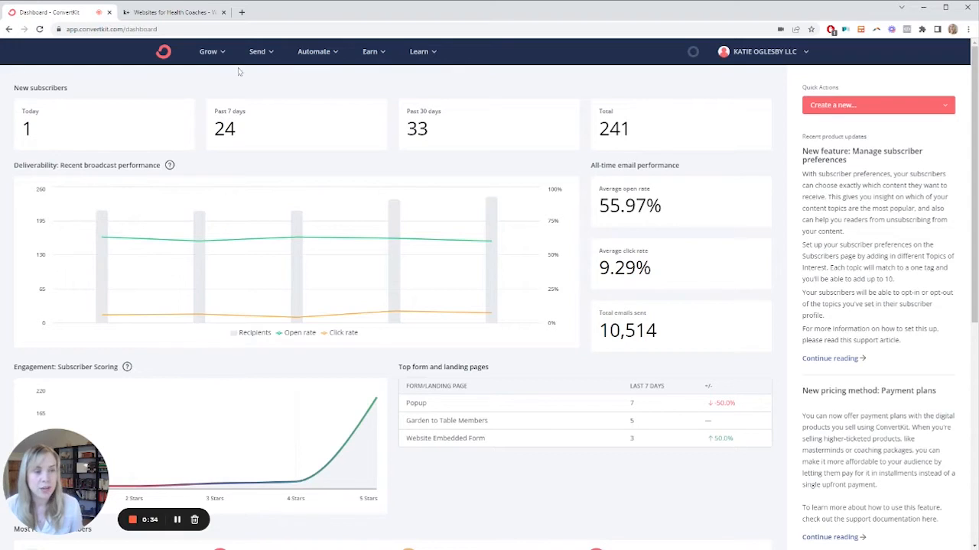
click(208, 52)
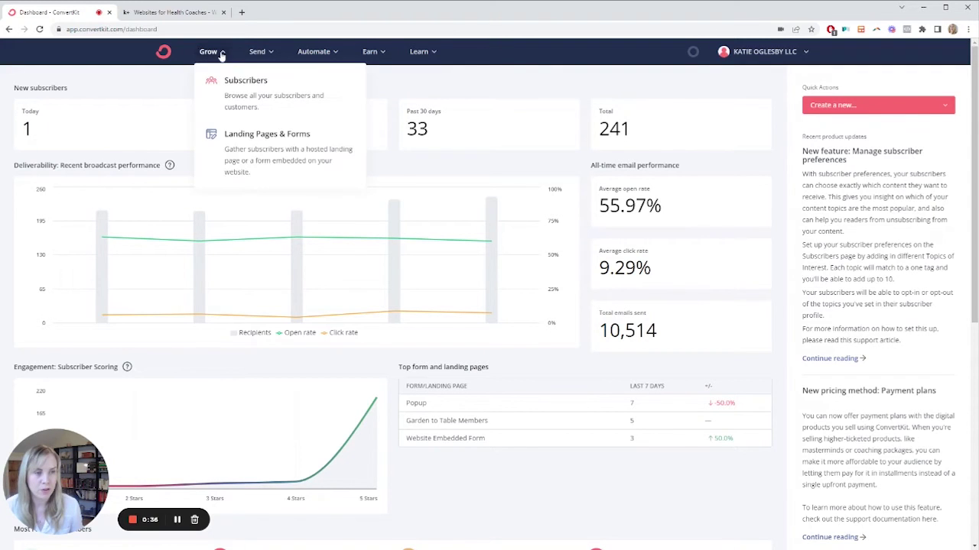
mouse_move(258, 185)
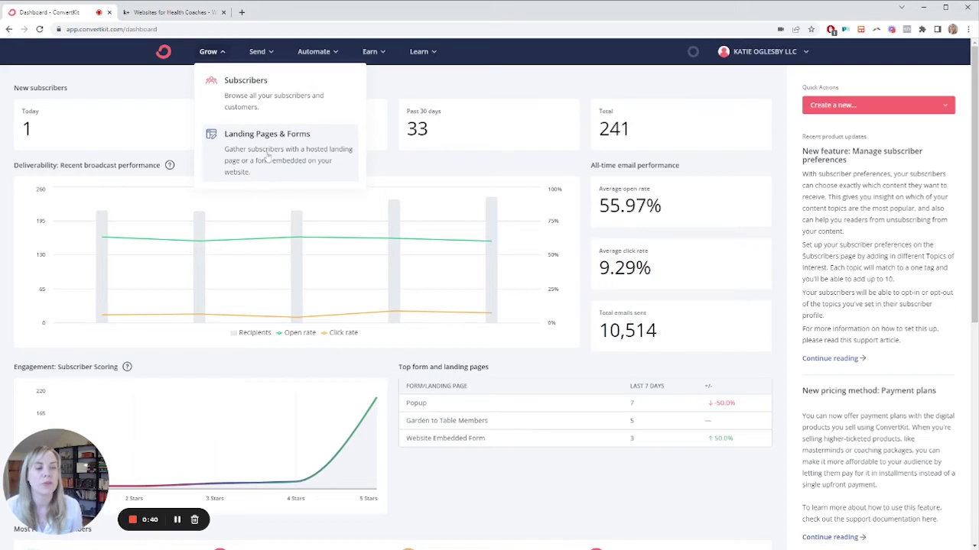
click(266, 133)
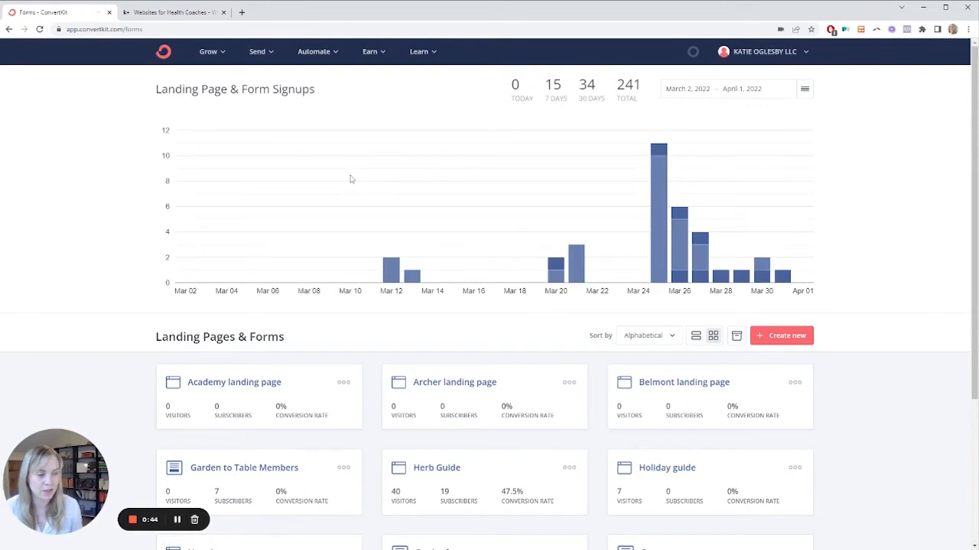
scroll(down, 3)
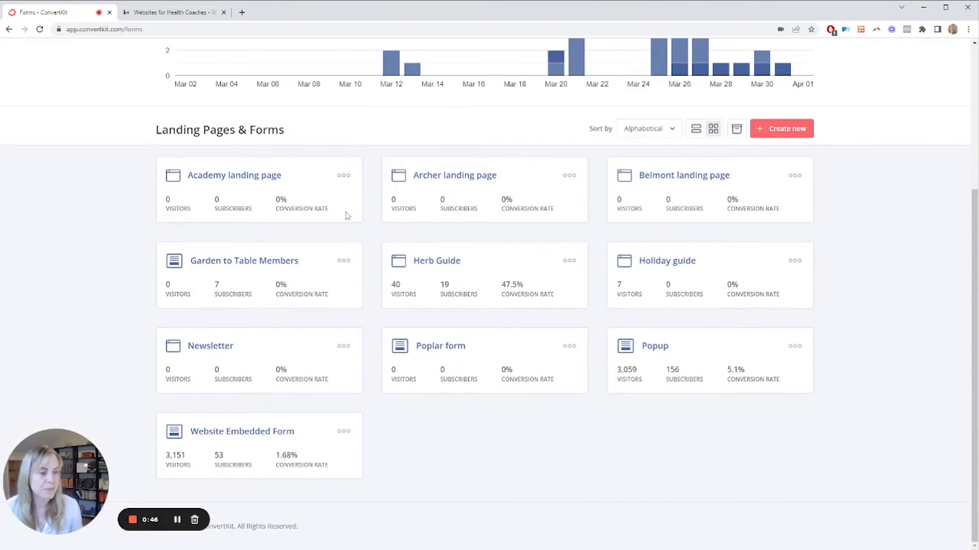
mouse_move(535, 200)
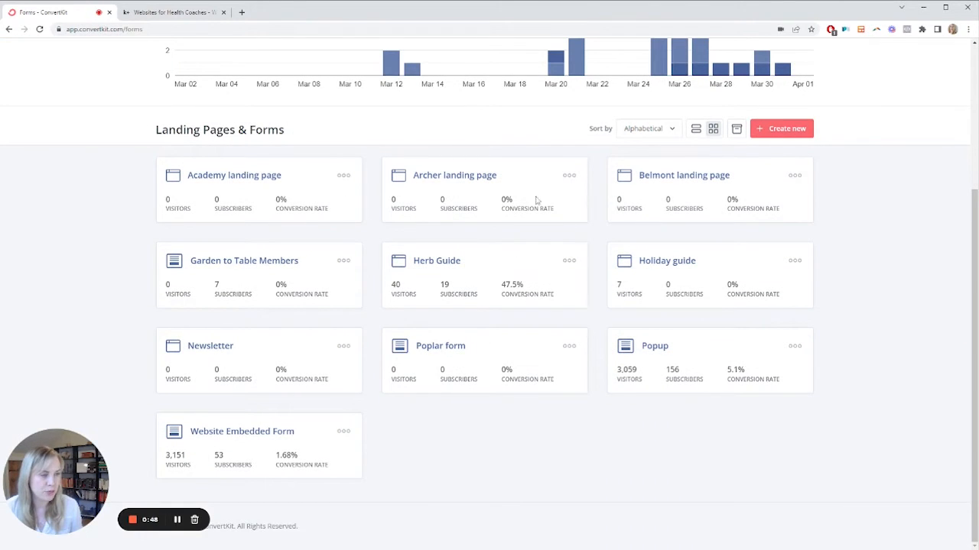
- Create a new inline form from the Clare template, named Clare form
click(780, 128)
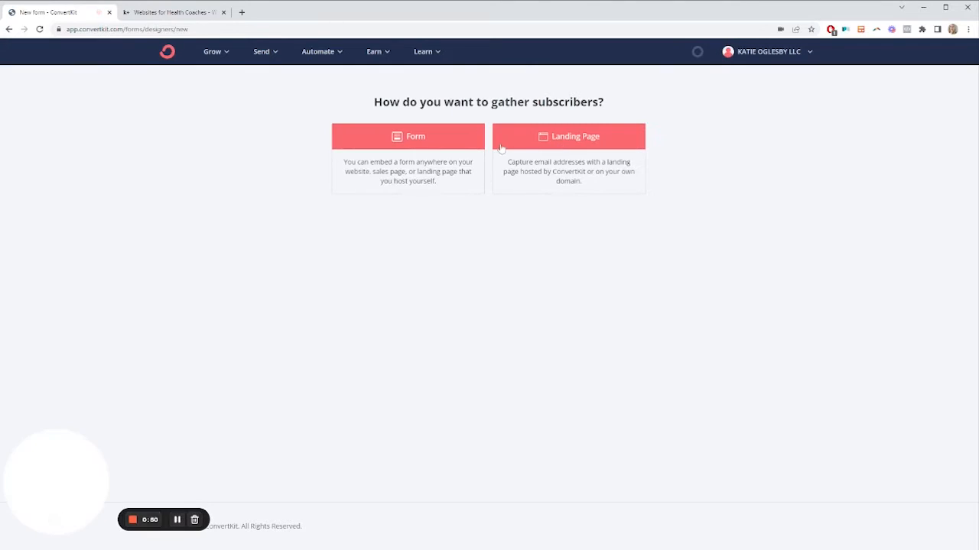
click(408, 136)
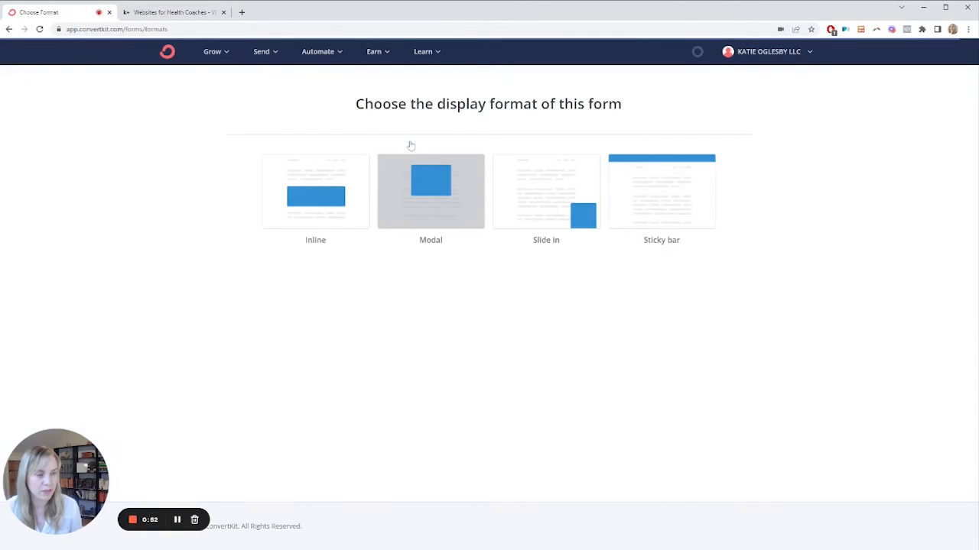
click(315, 191)
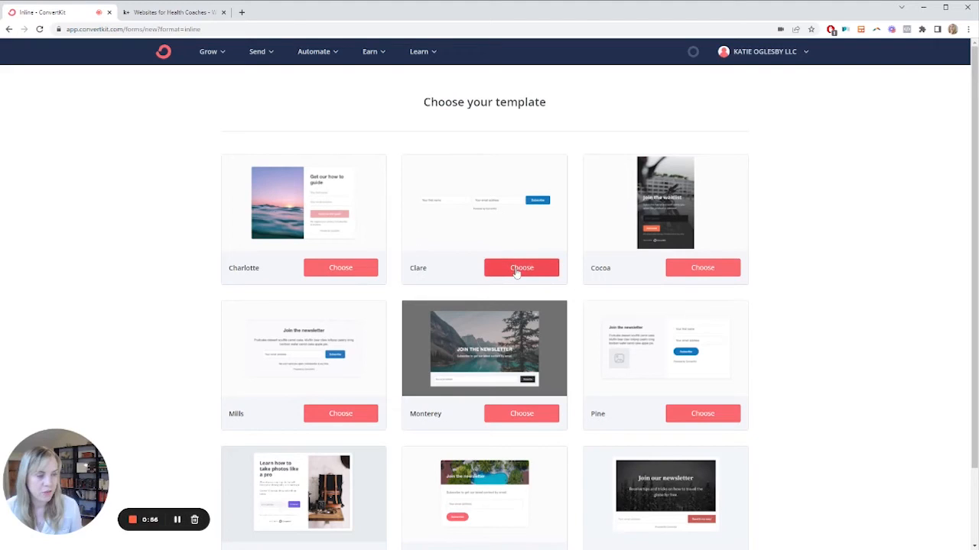
click(521, 267)
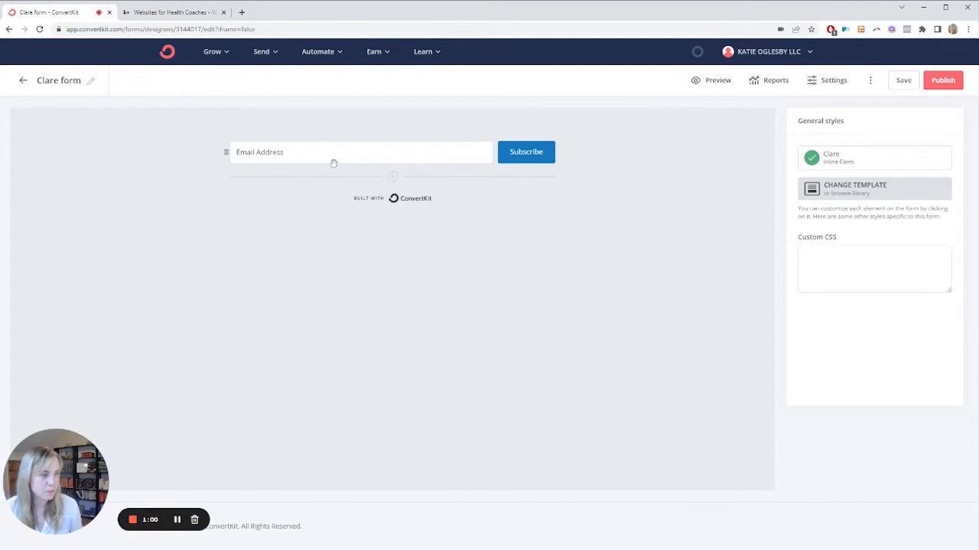
- Add a First Name custom field to the Clare form and relabel it 'Last Name'
click(390, 176)
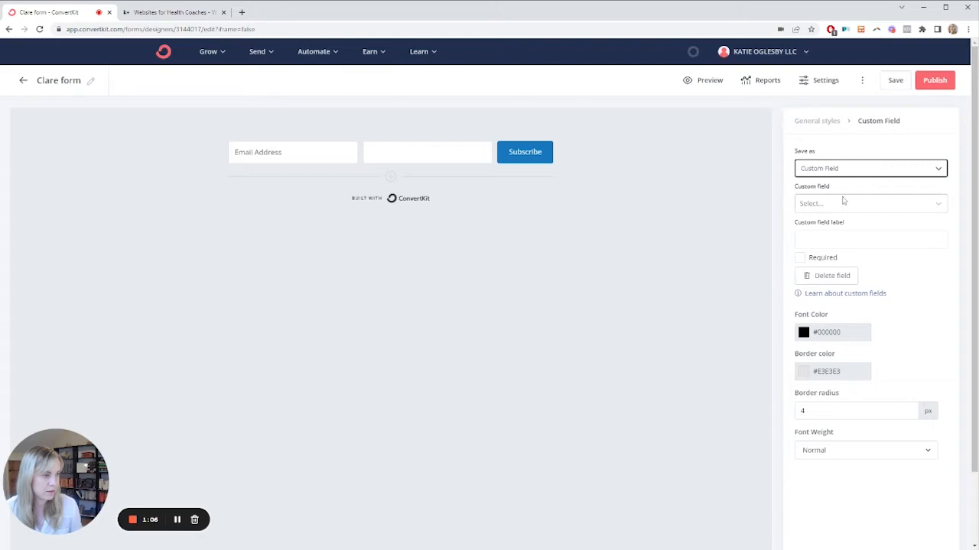
click(867, 169)
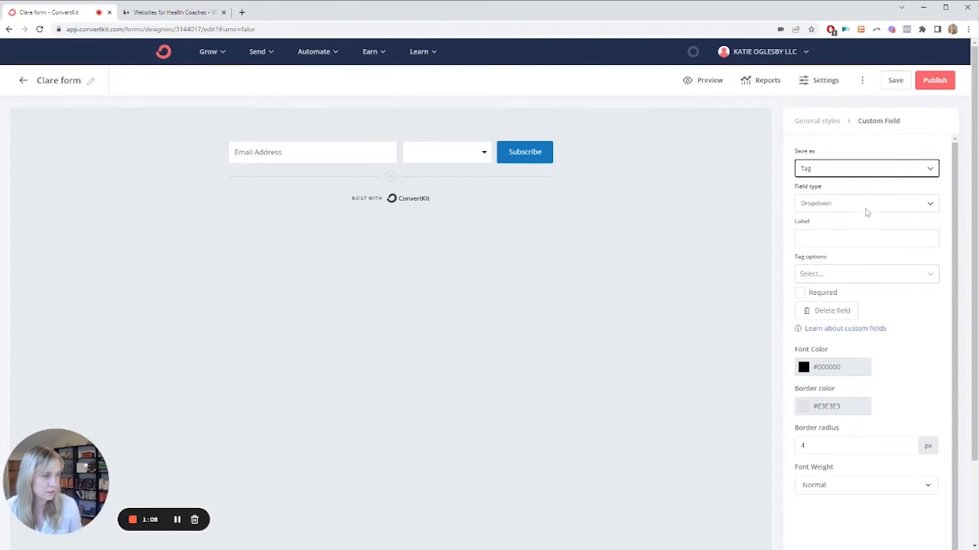
click(866, 169)
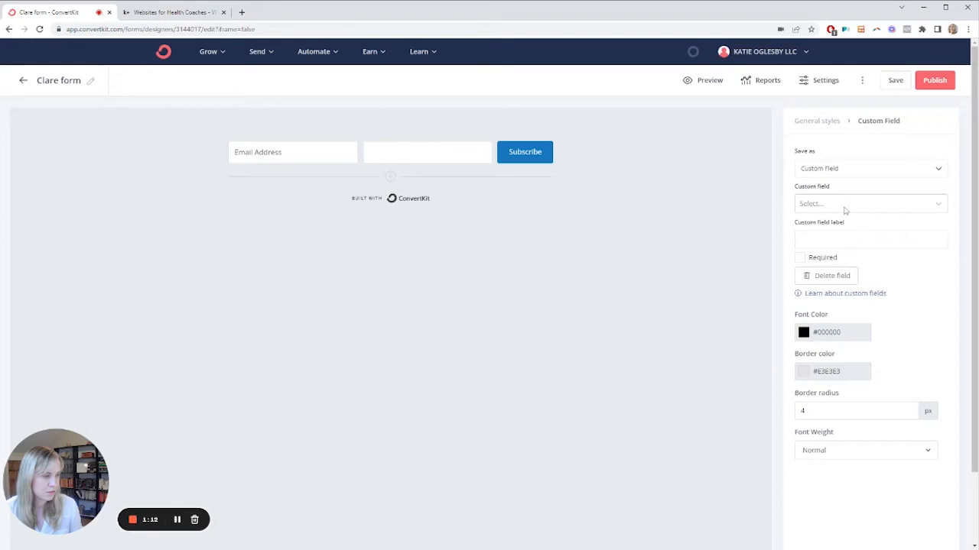
click(868, 203)
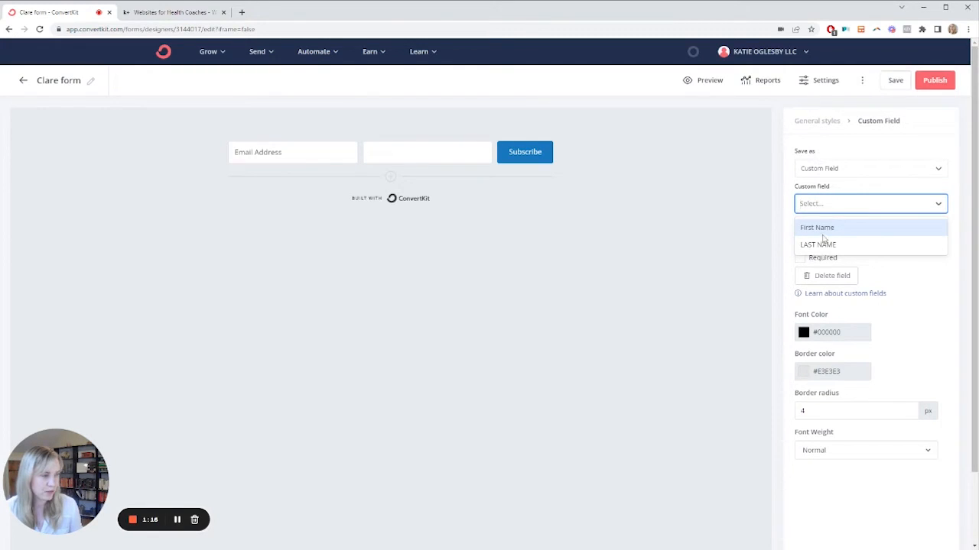
click(818, 227)
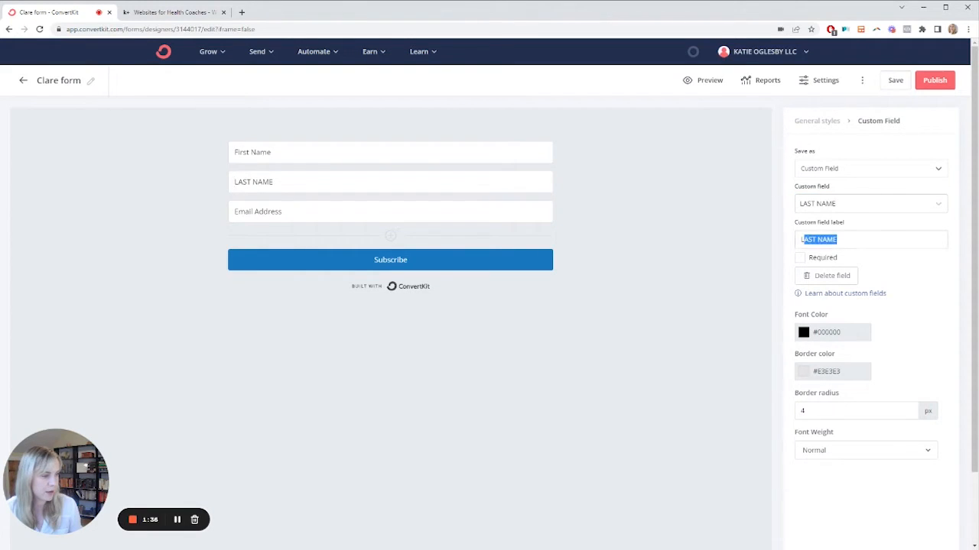
text(LastN)
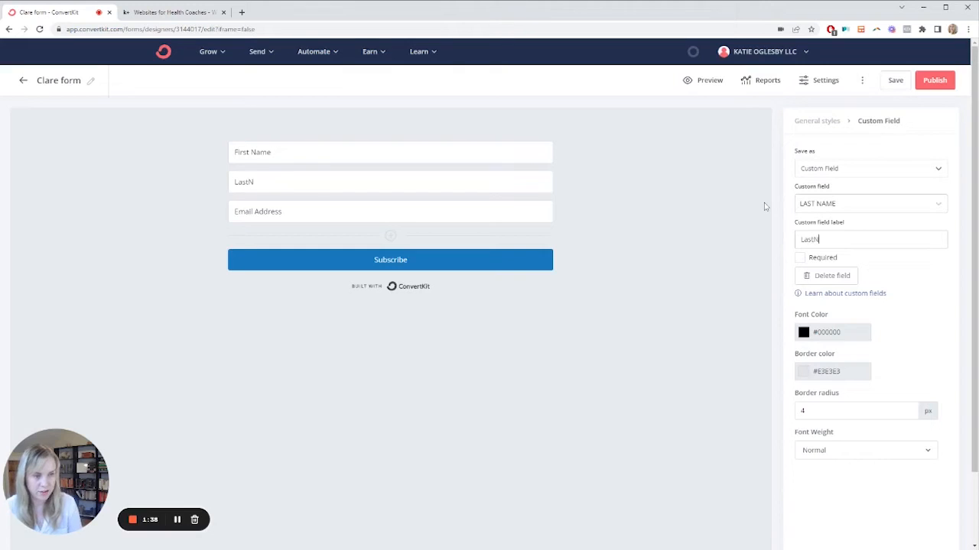
text(ast Name)
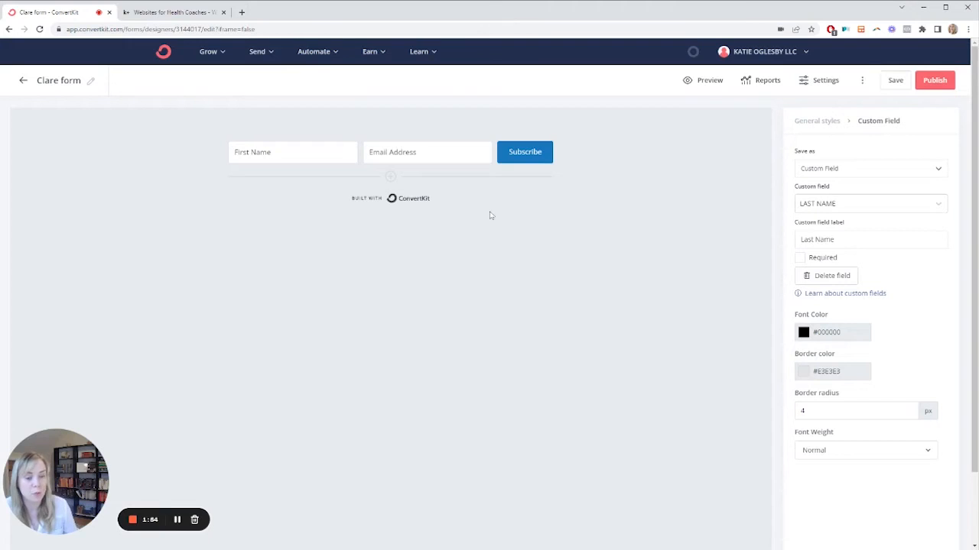
mouse_move(934, 86)
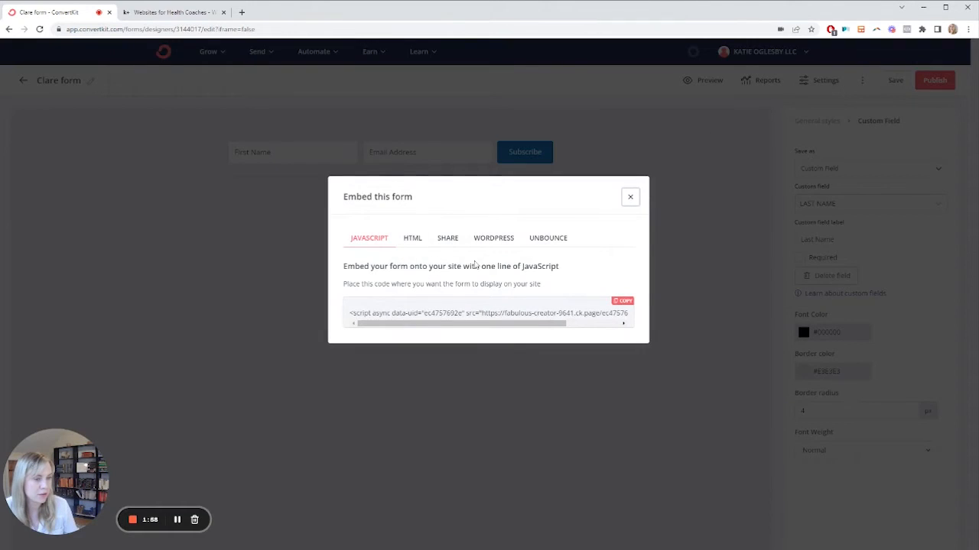
mouse_move(412, 245)
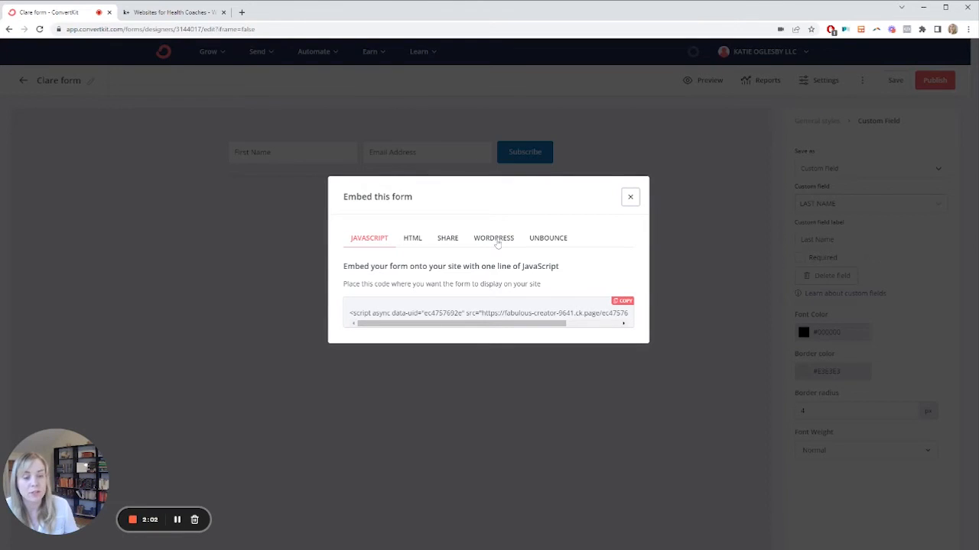
mouse_move(754, 265)
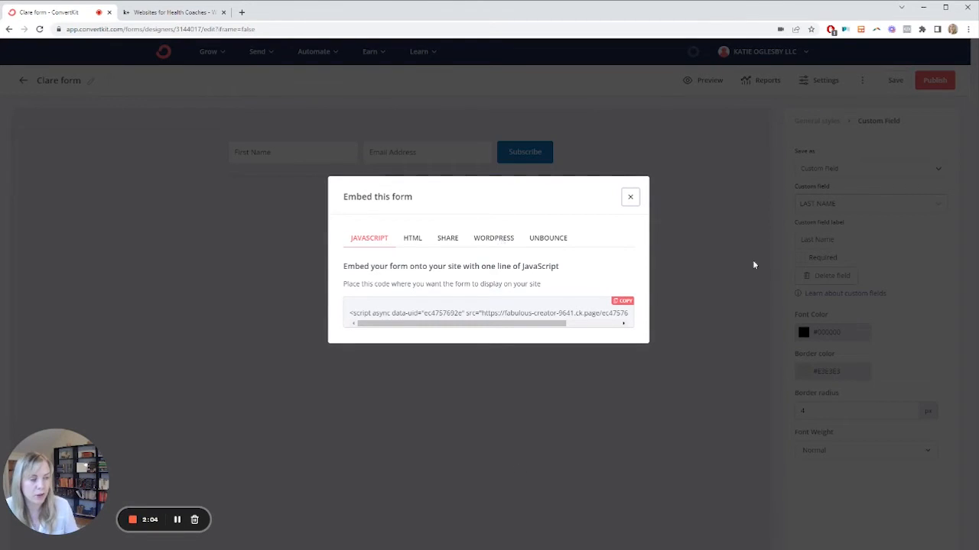
- Close the embed code and save Form Settings with 'Send incentive email' still checked
click(630, 197)
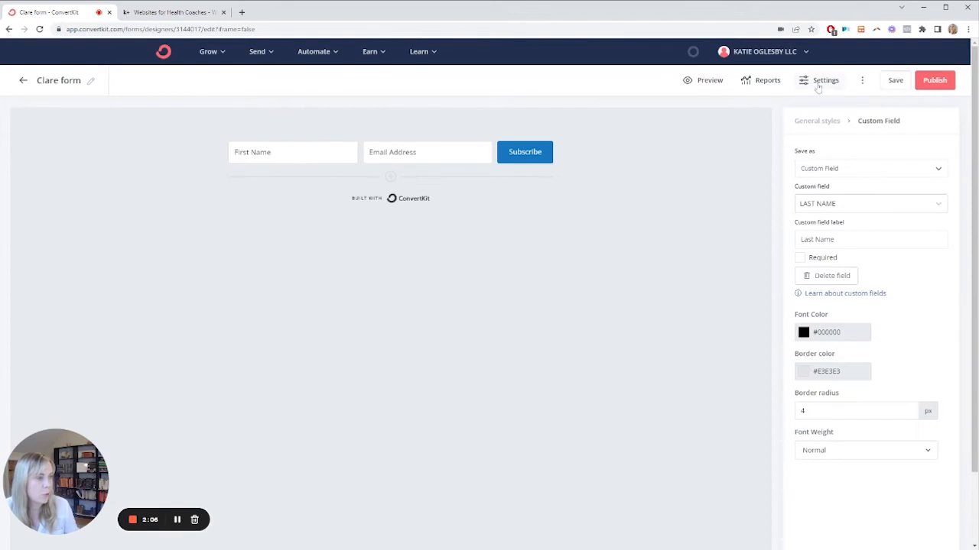
click(823, 80)
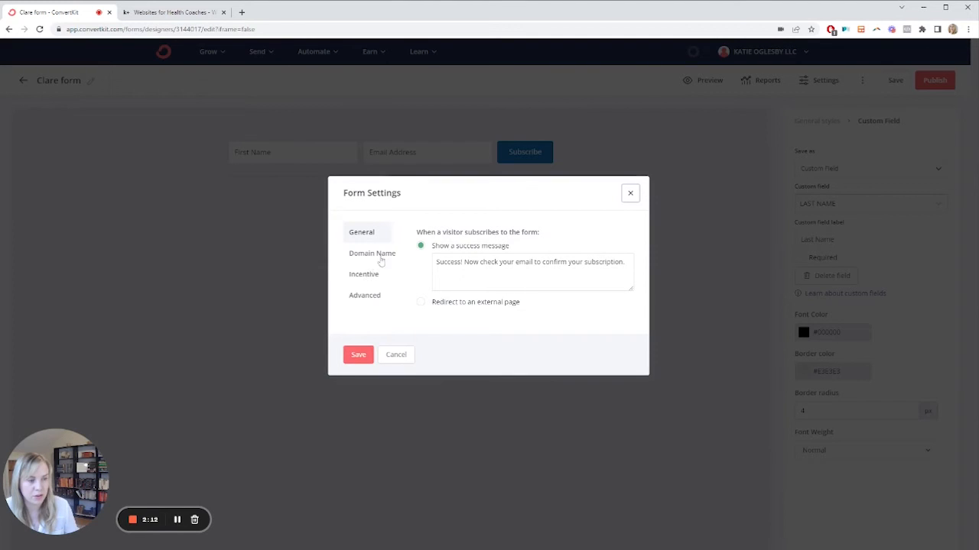
click(364, 273)
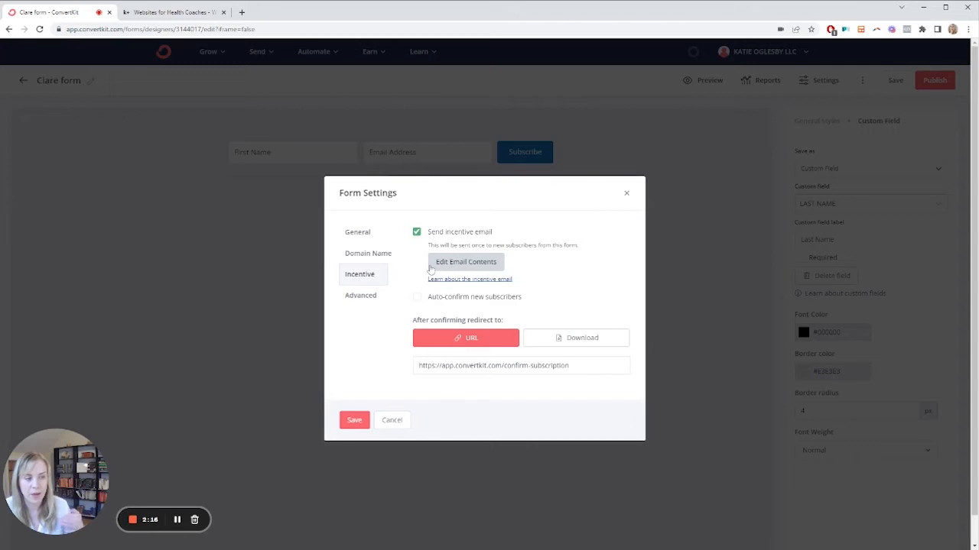
mouse_move(462, 267)
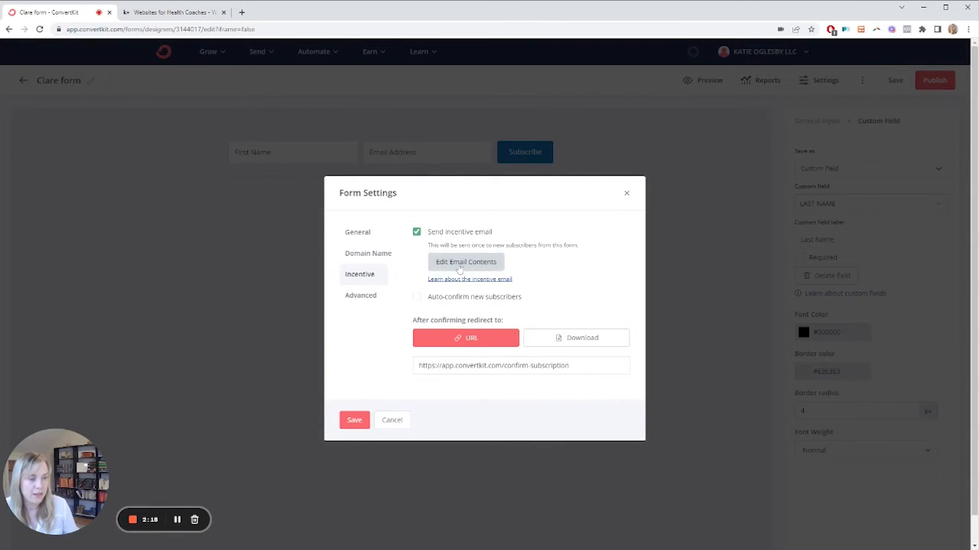
click(466, 261)
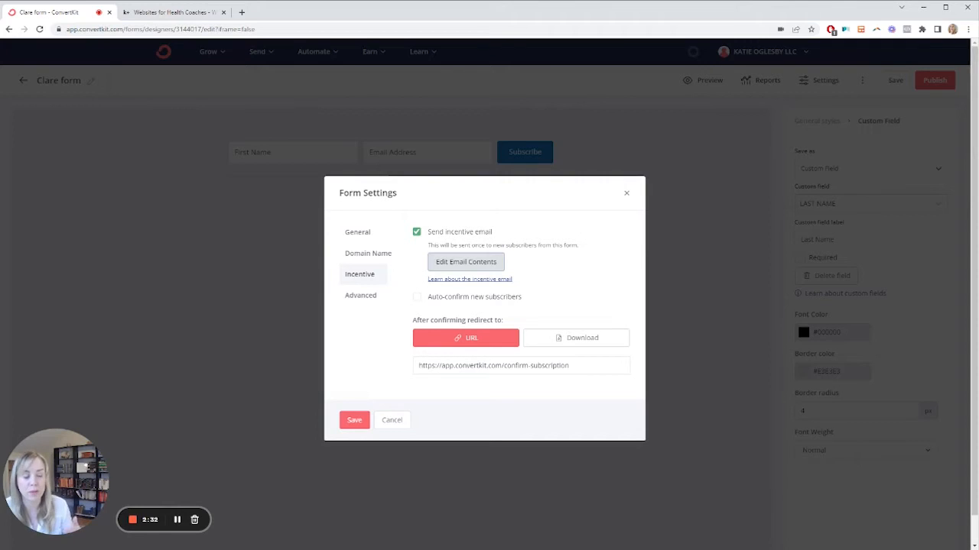
mouse_move(515, 334)
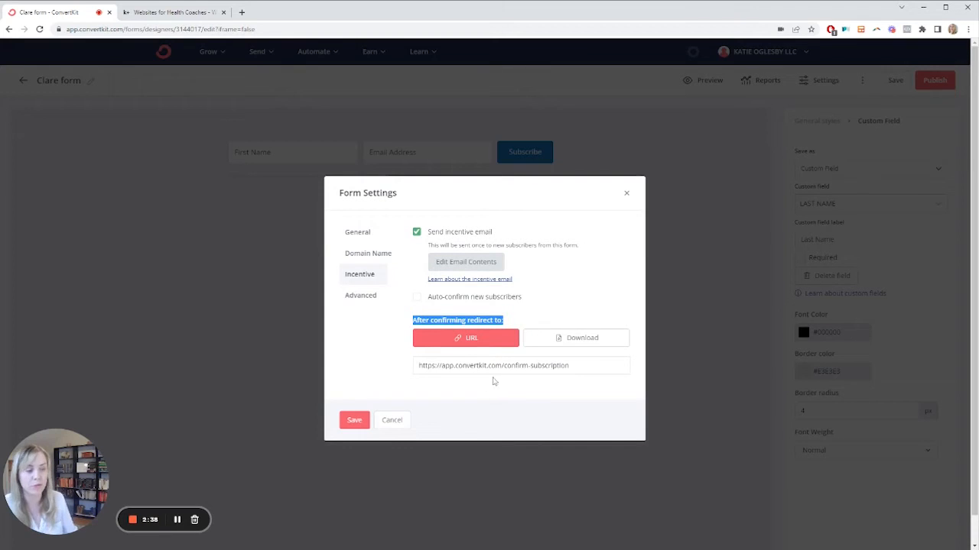
click(576, 338)
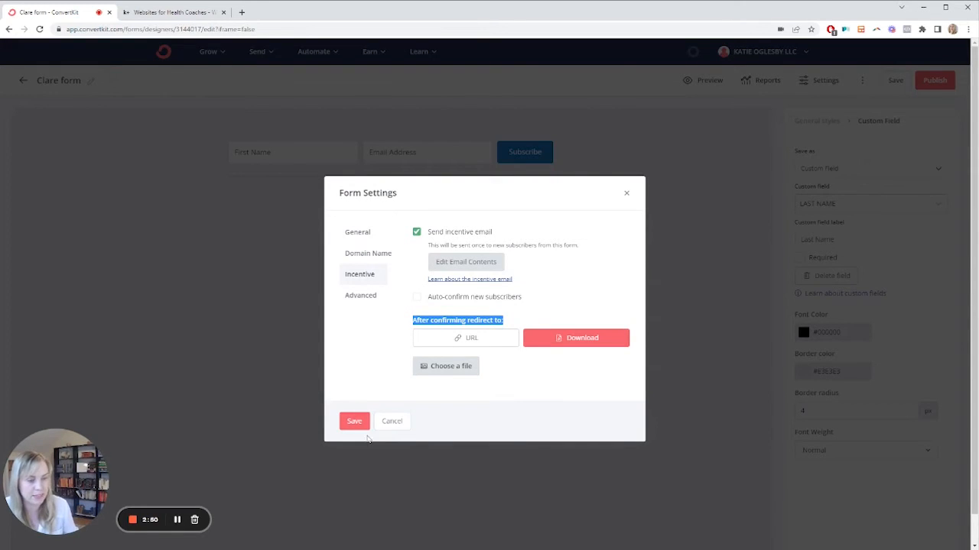
click(354, 421)
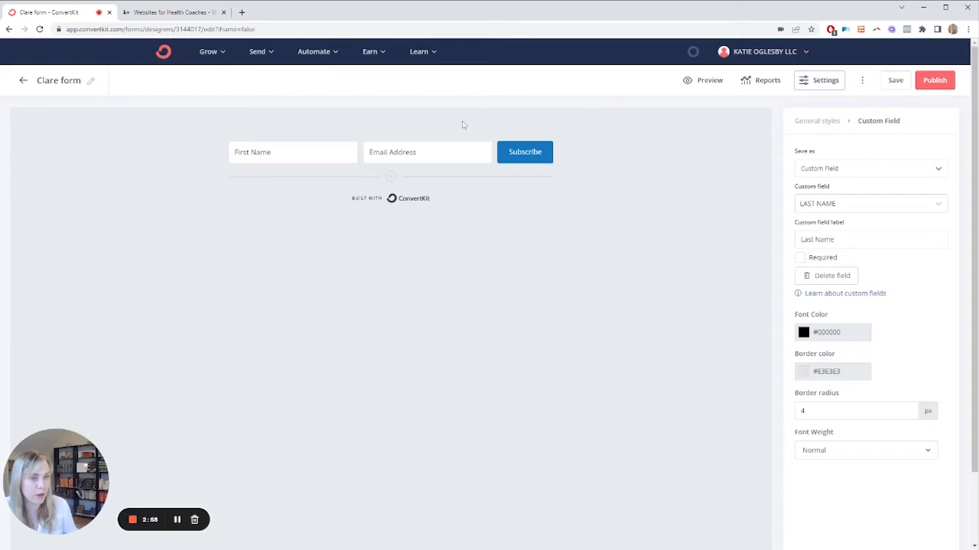
mouse_move(303, 121)
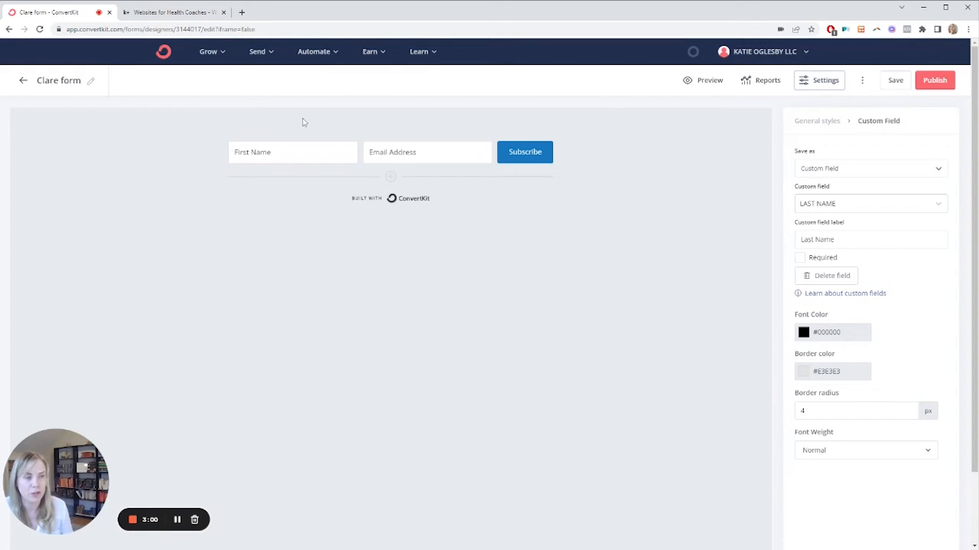
- Go to Send > Sequences from the top menu
click(315, 51)
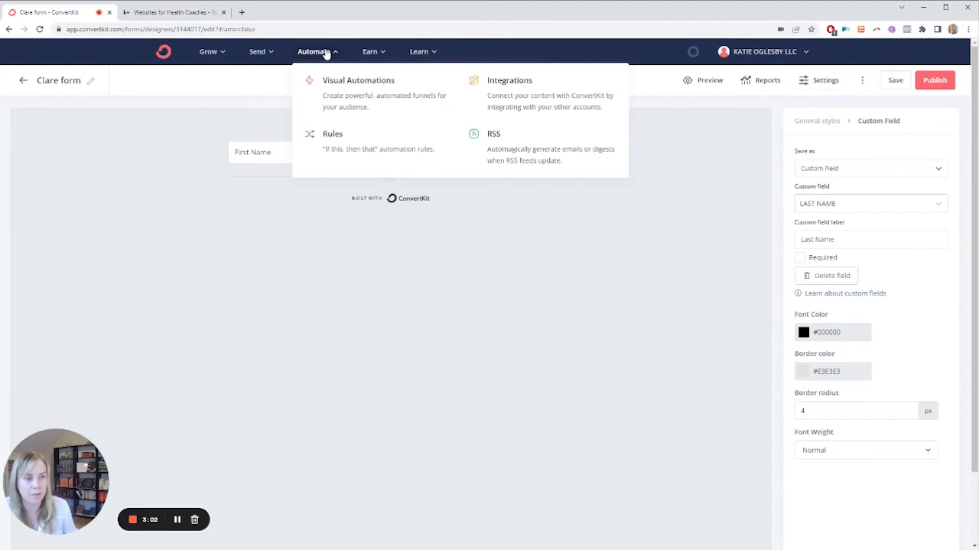
mouse_move(309, 65)
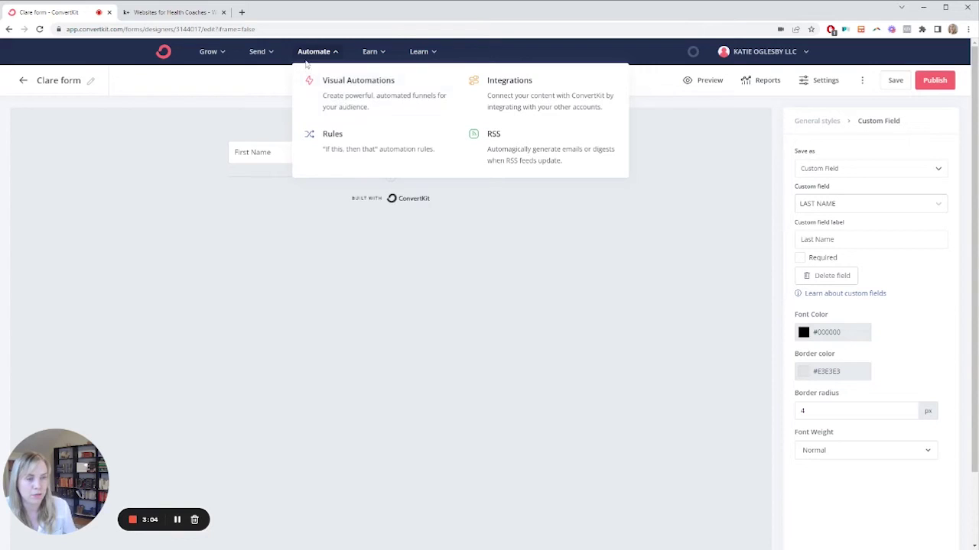
mouse_move(265, 54)
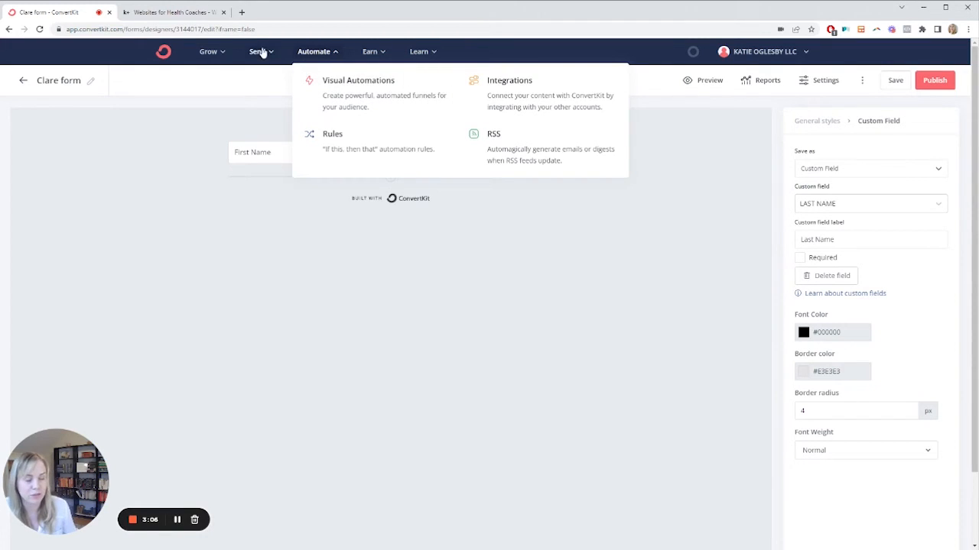
click(257, 51)
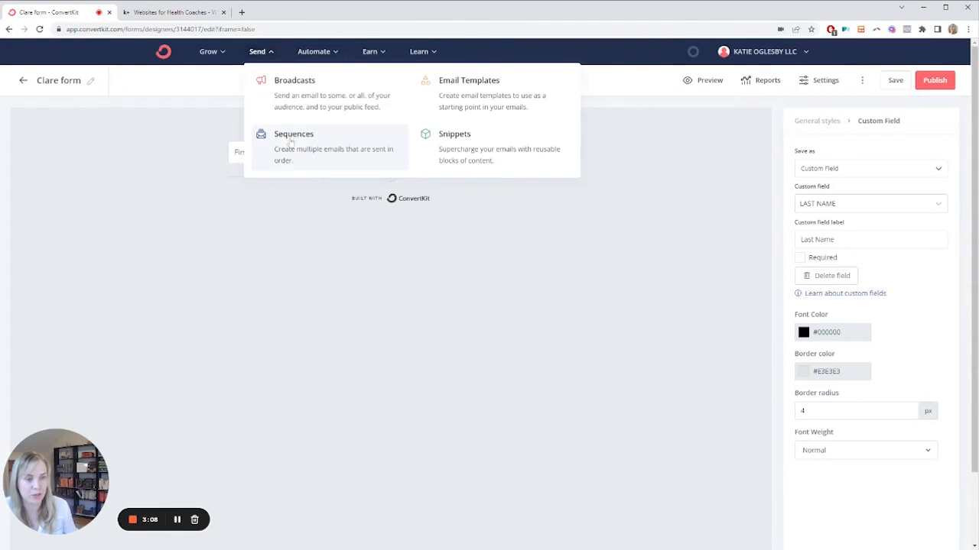
click(294, 133)
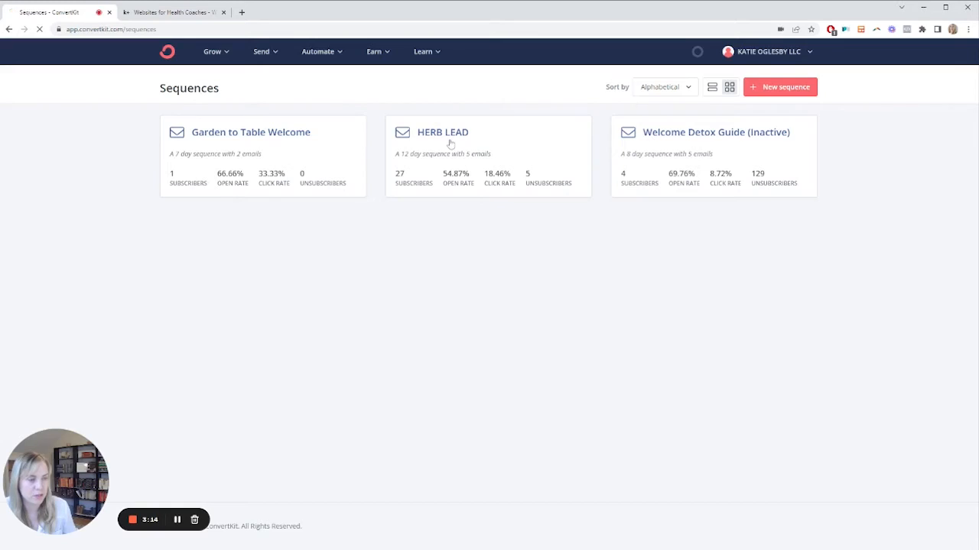
click(442, 133)
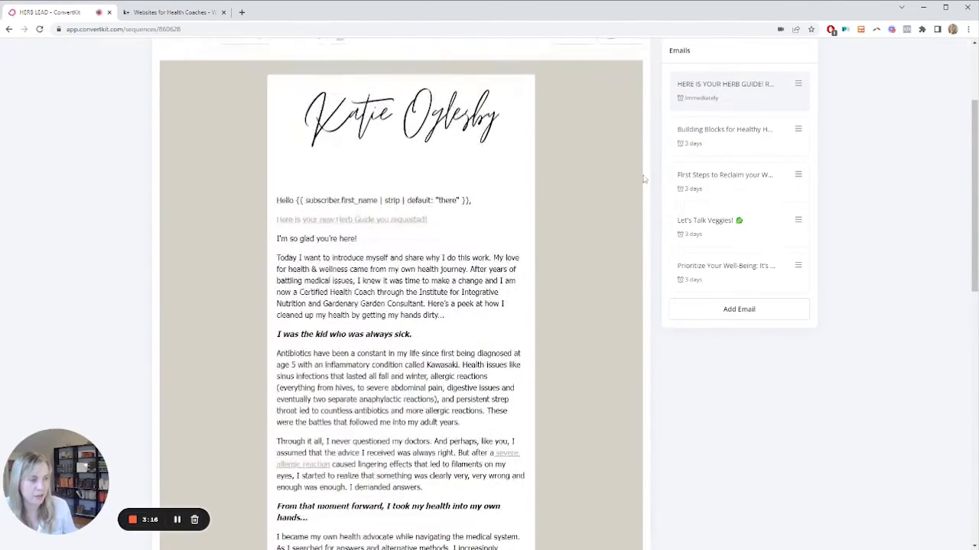
click(704, 221)
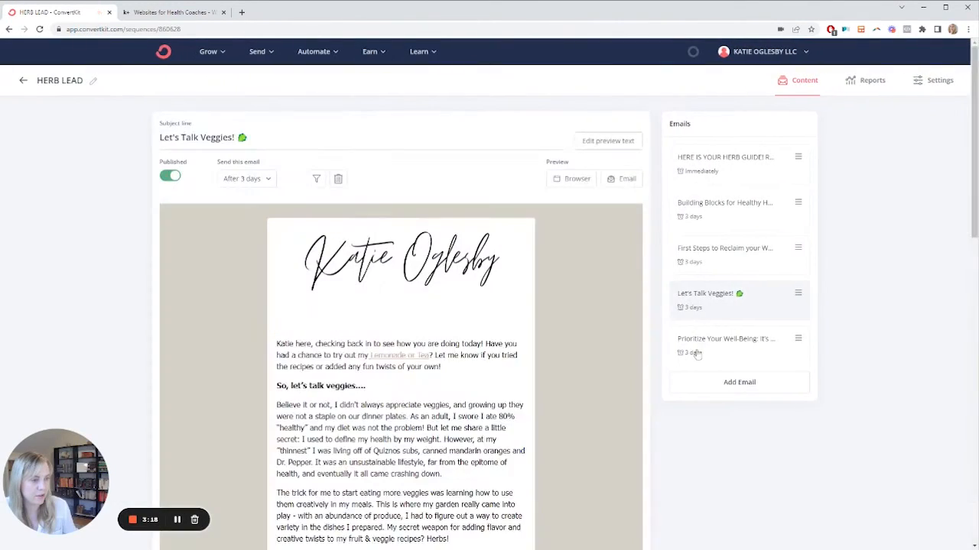
click(725, 339)
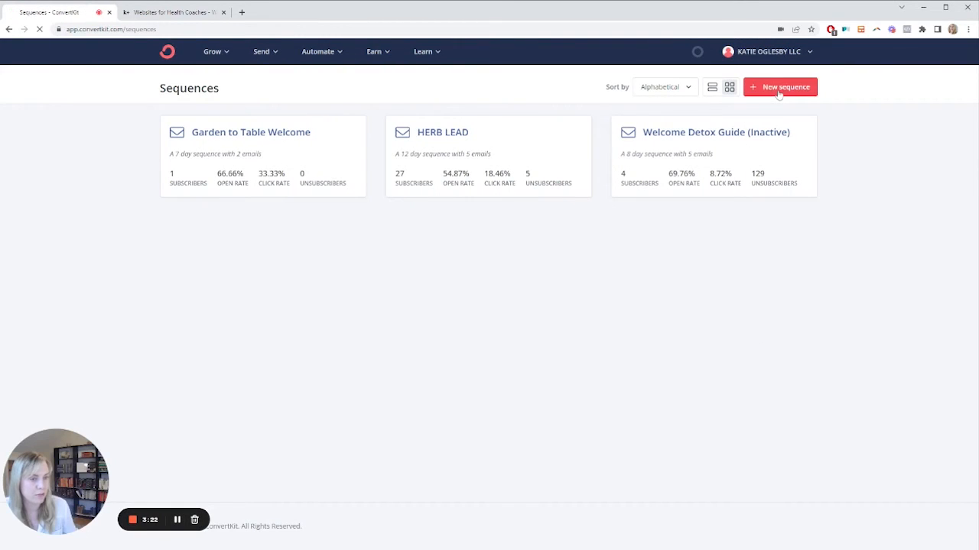
- Create a new sequence named 'Demo Sequence'
click(779, 86)
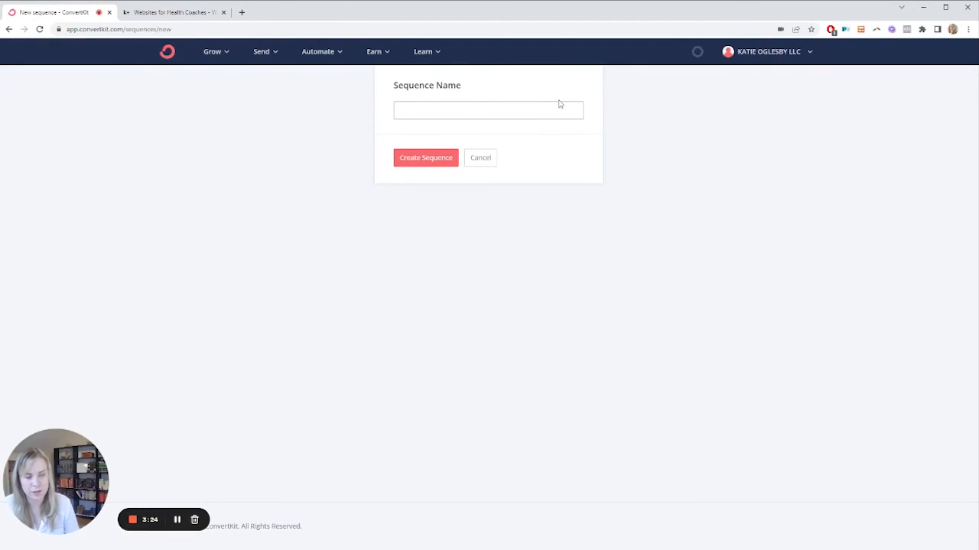
text(Demo Sequence)
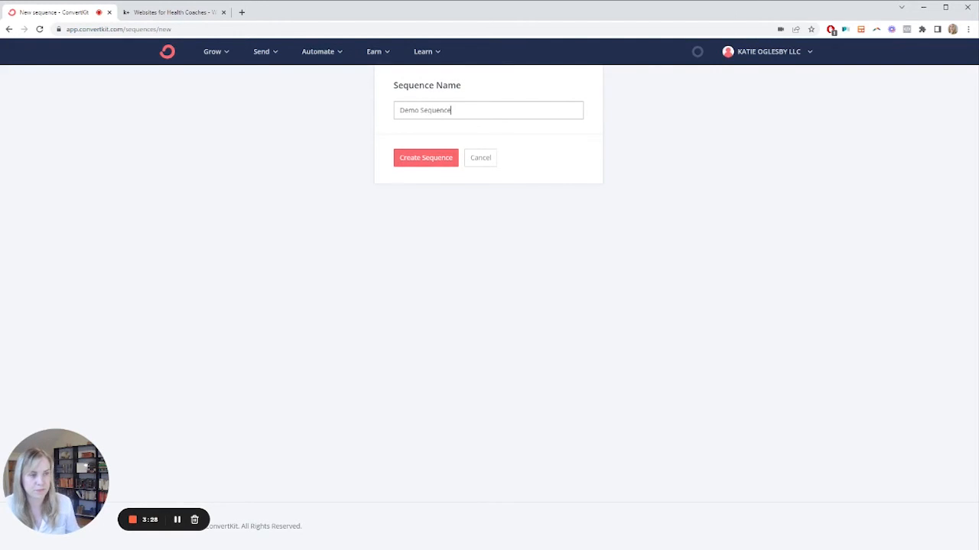
click(425, 158)
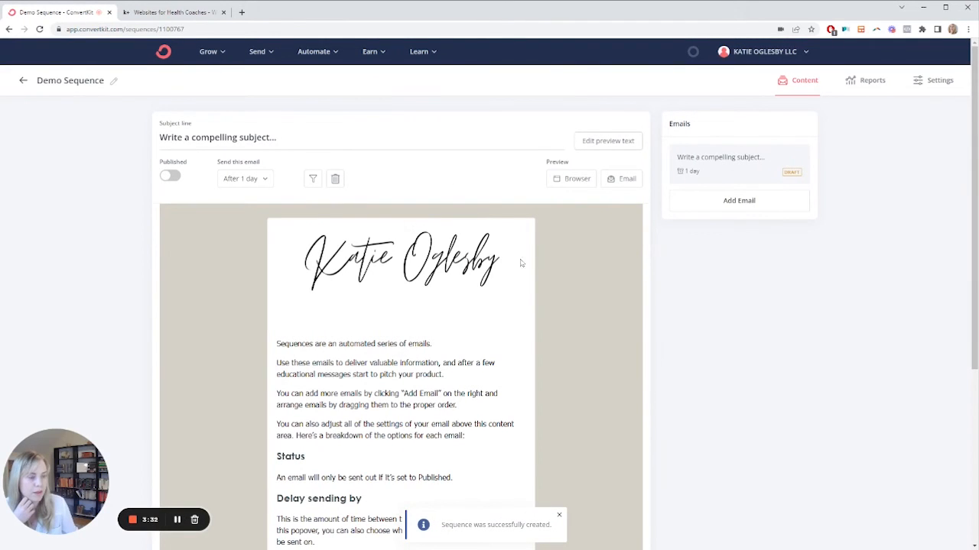
mouse_move(729, 207)
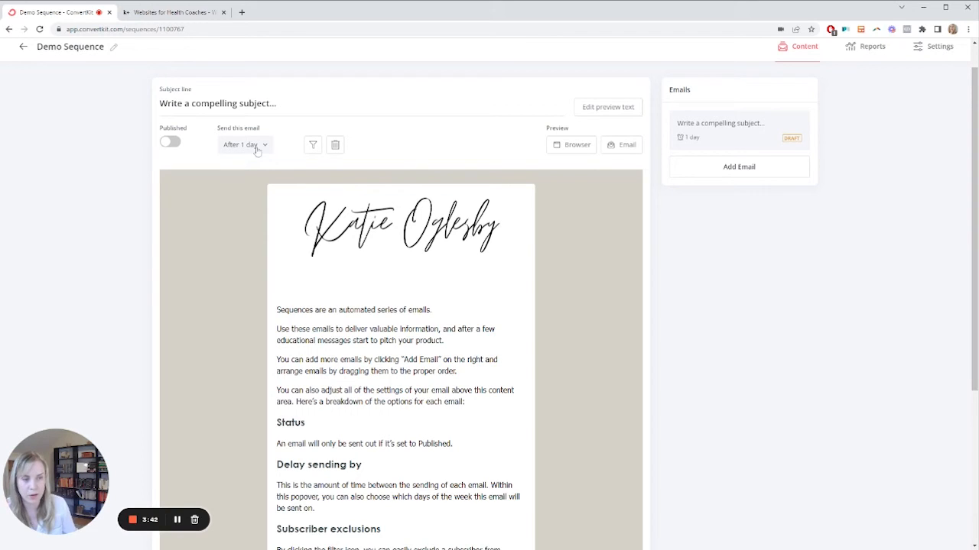
- Check the first email's 'After 1 day' delay and scroll through its content
click(243, 145)
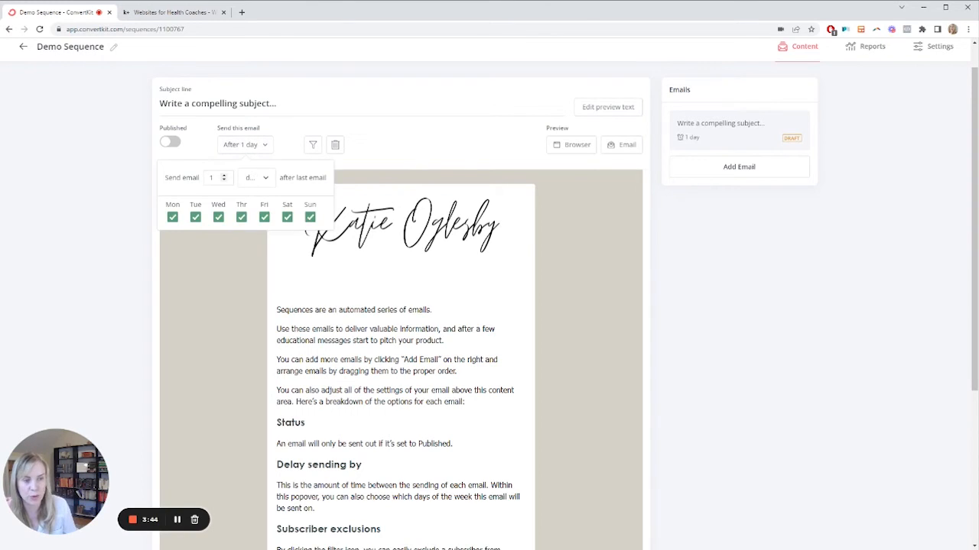
mouse_move(450, 249)
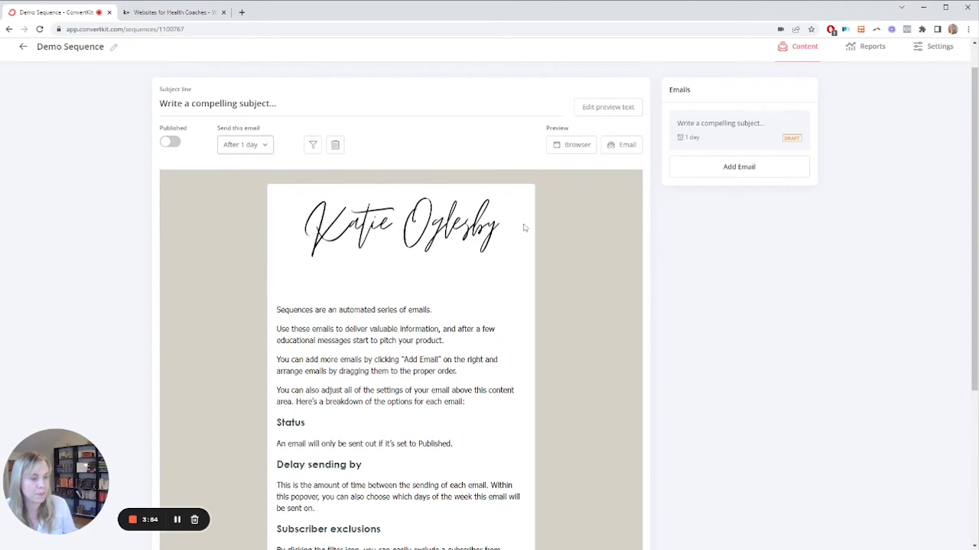
scroll(down, 3)
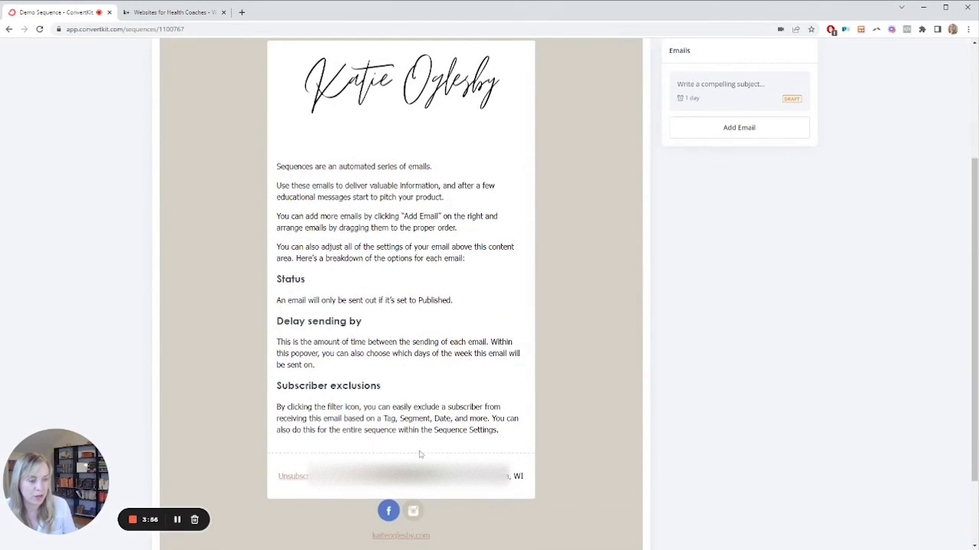
scroll(down, 3)
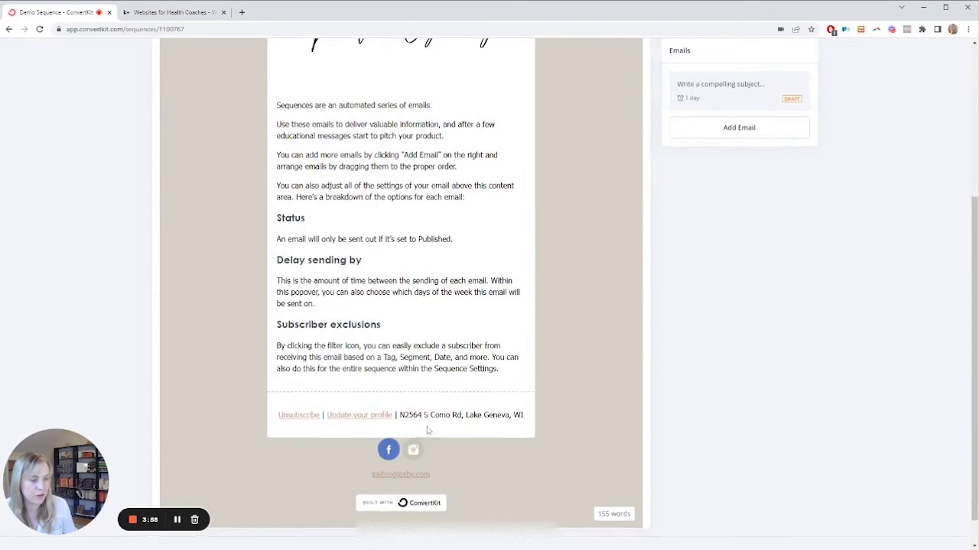
scroll(up, 3)
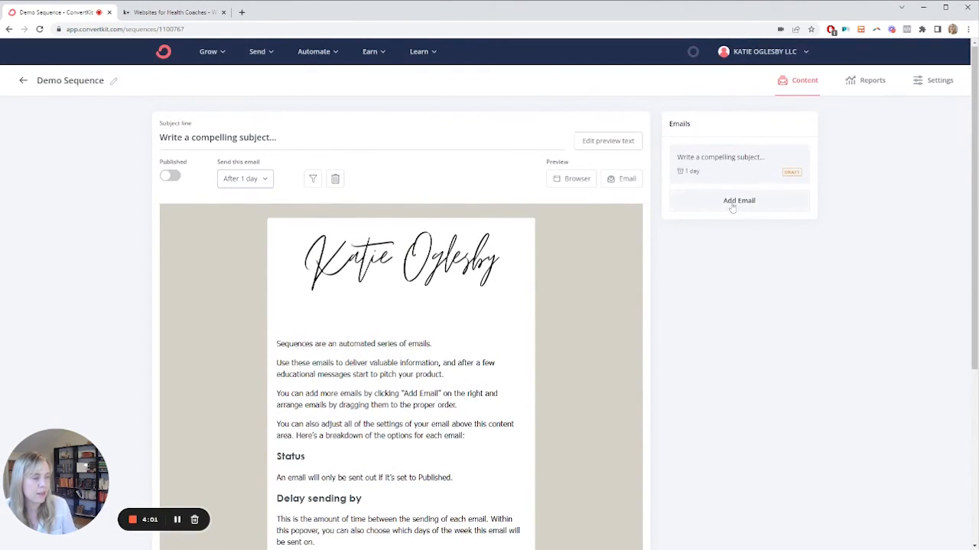
- Add a second and third email, with send delays of 4 days and 3 days
click(739, 201)
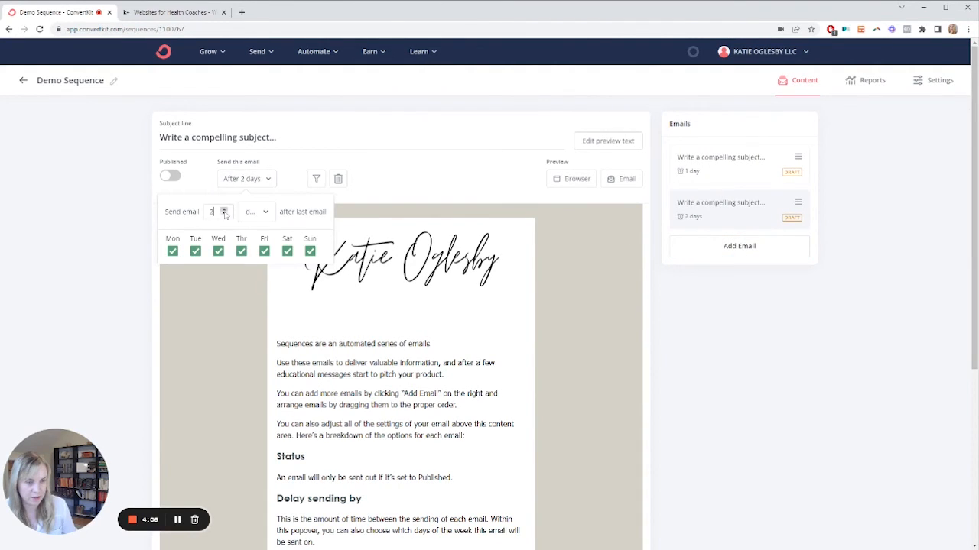
click(224, 209)
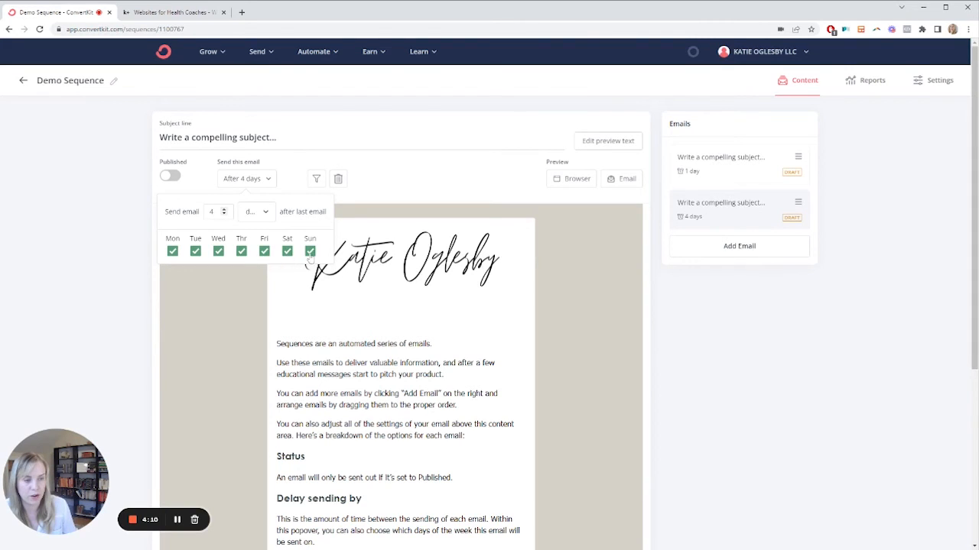
click(310, 251)
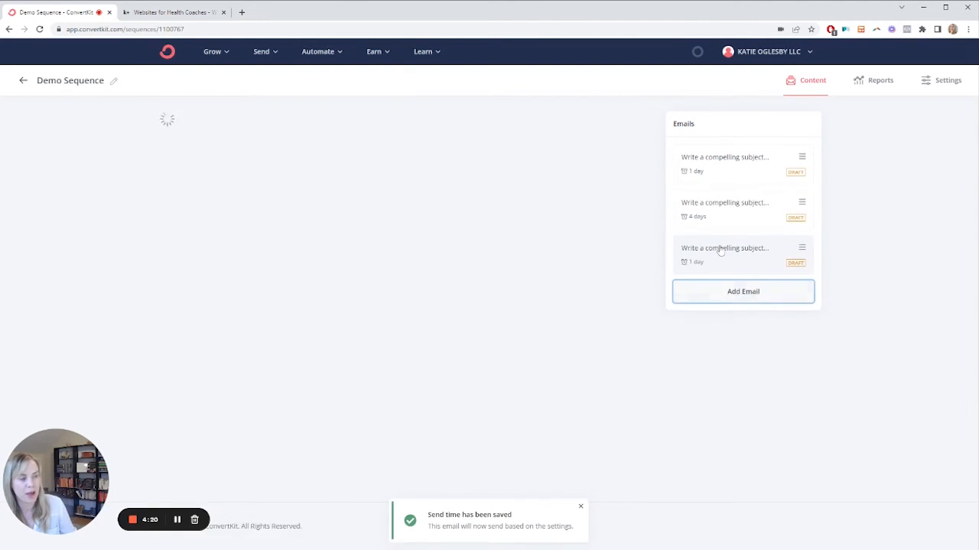
click(724, 248)
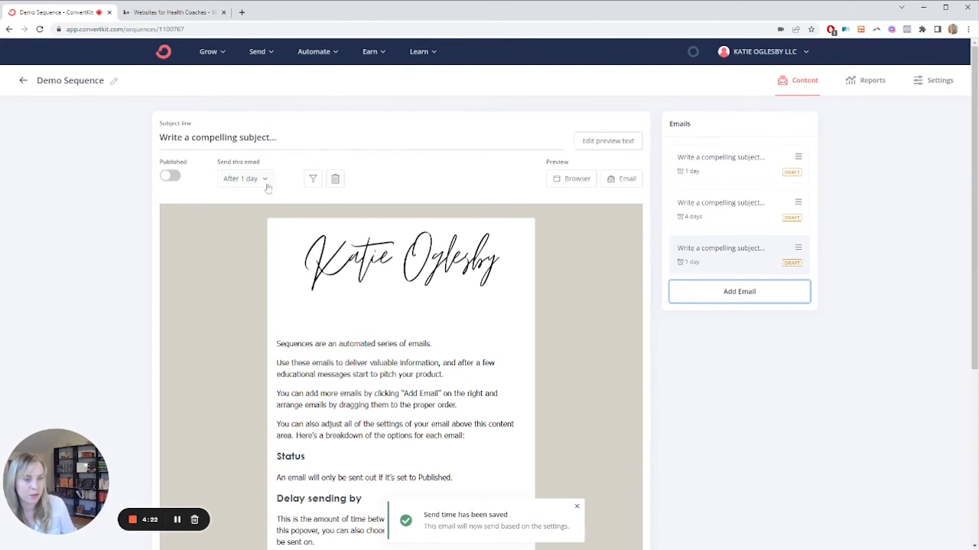
click(244, 178)
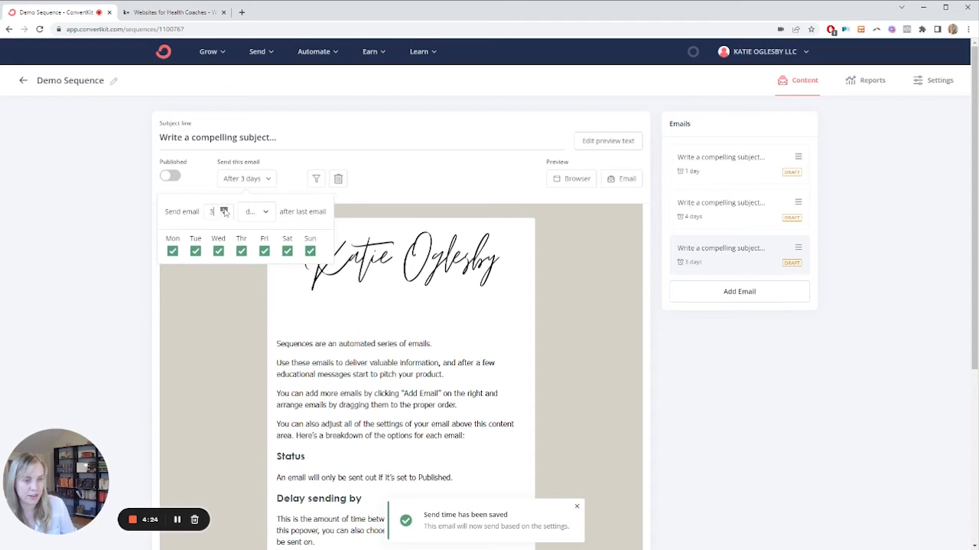
click(533, 190)
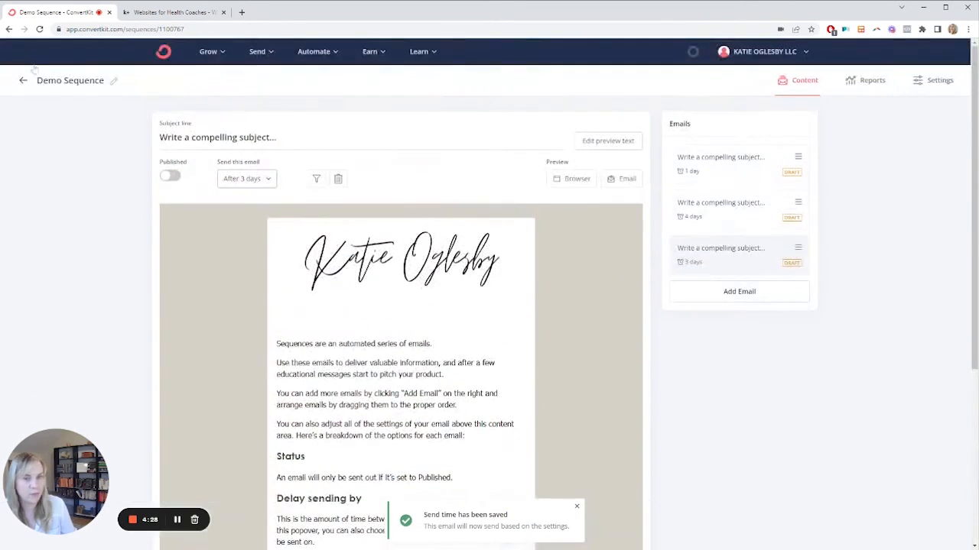
- From the Automate menu, start a new Empty Automation from scratch
click(20, 80)
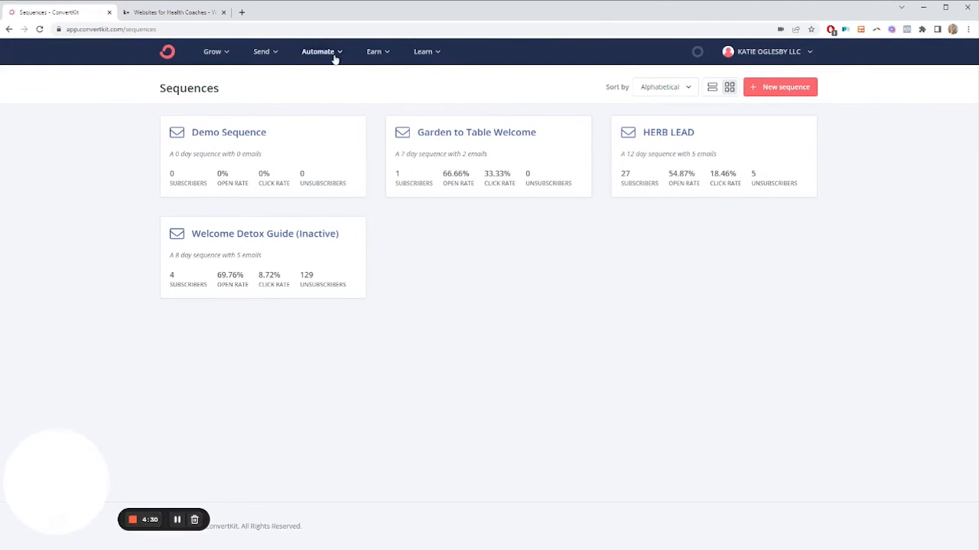
click(321, 51)
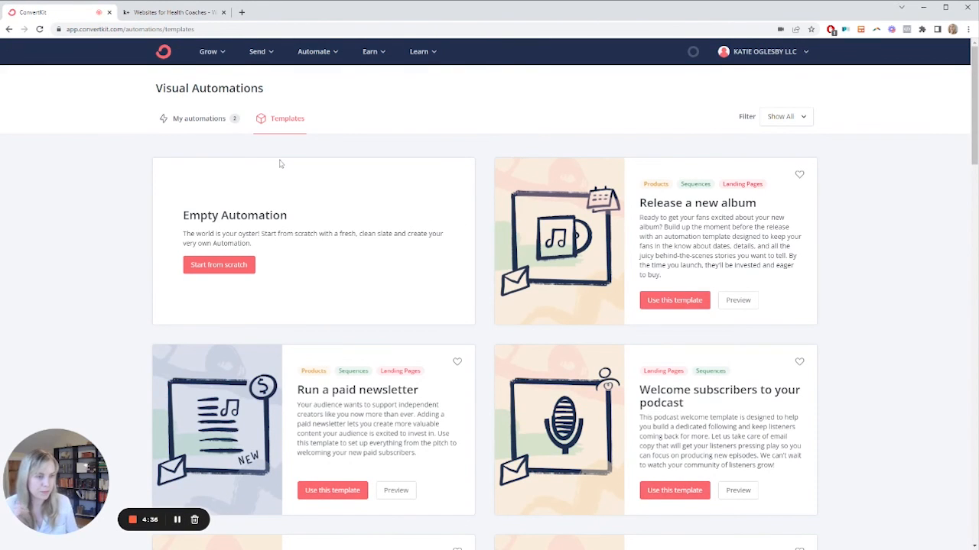
mouse_move(234, 272)
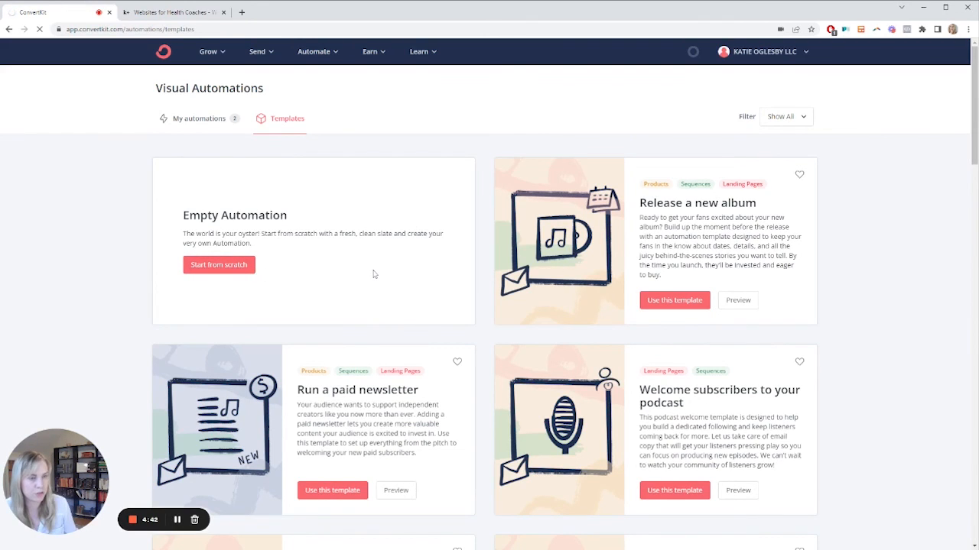
click(219, 265)
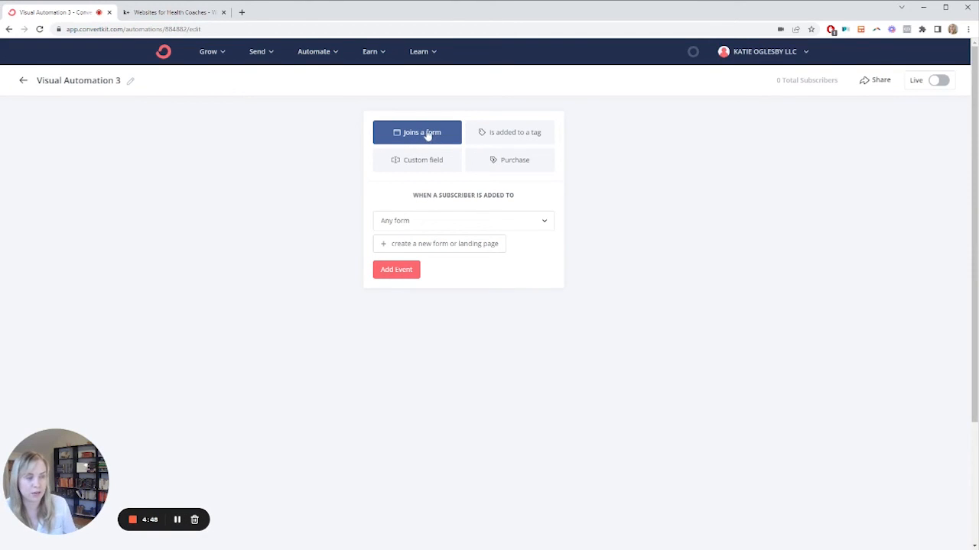
- Add a 'Joins a form' trigger for Clare form to the automation
click(463, 220)
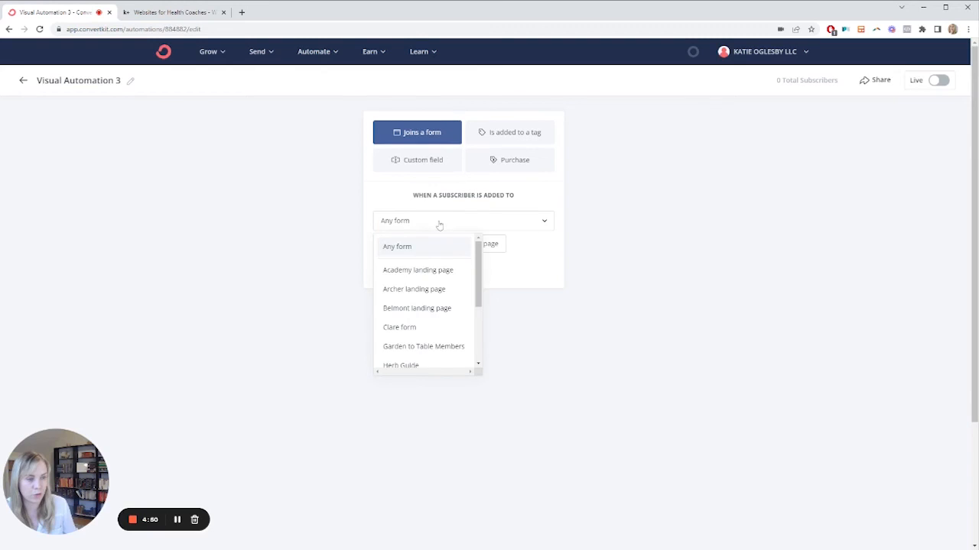
click(399, 327)
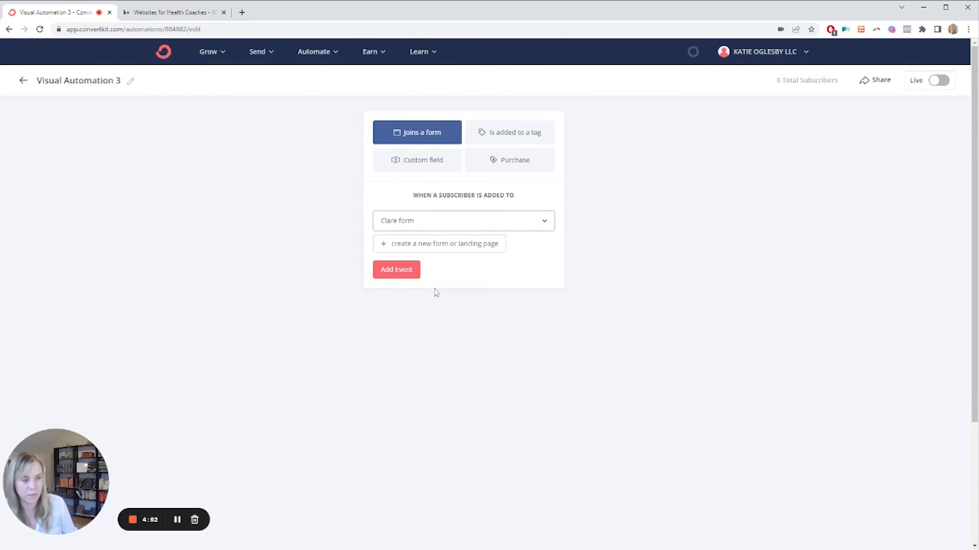
mouse_move(493, 137)
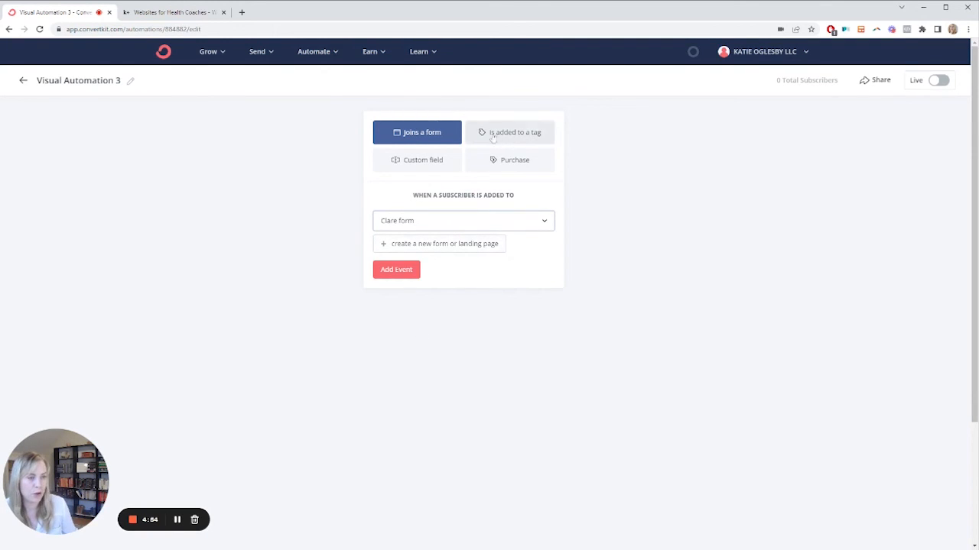
click(396, 269)
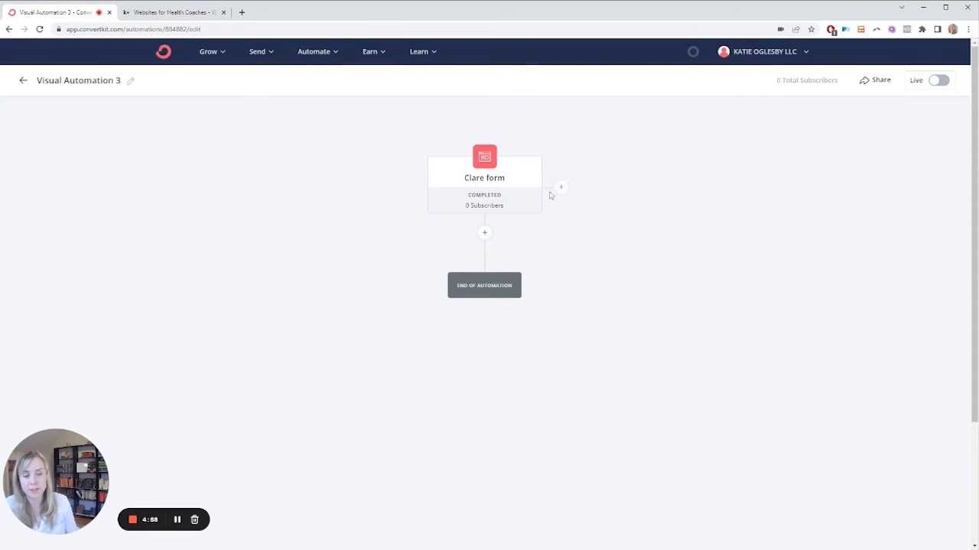
mouse_move(567, 179)
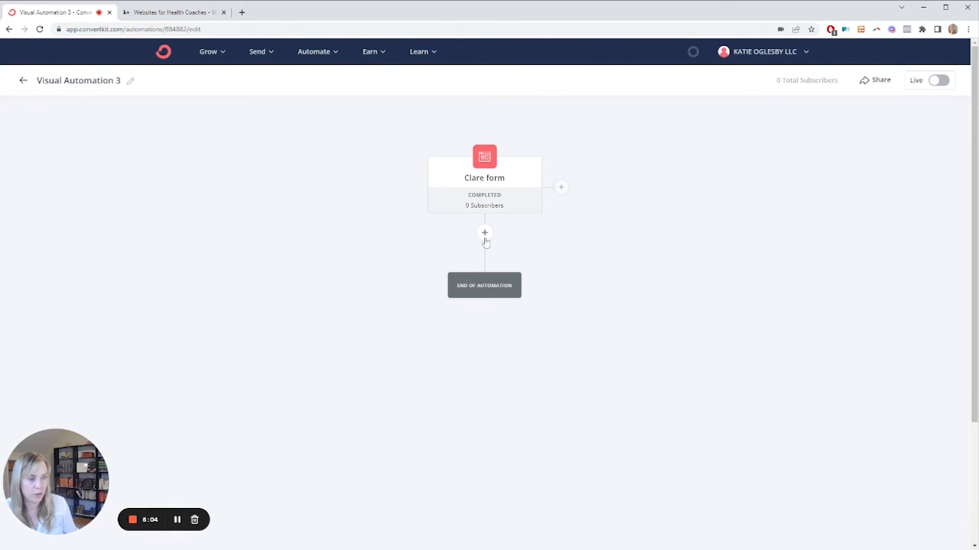
- Add an Email sequence action after the trigger, choosing Demo Sequence
click(484, 233)
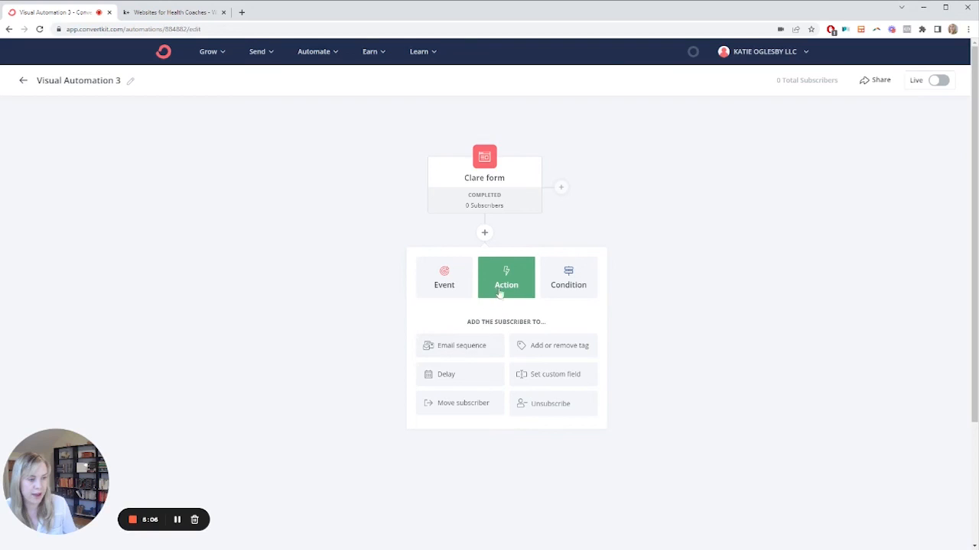
click(460, 345)
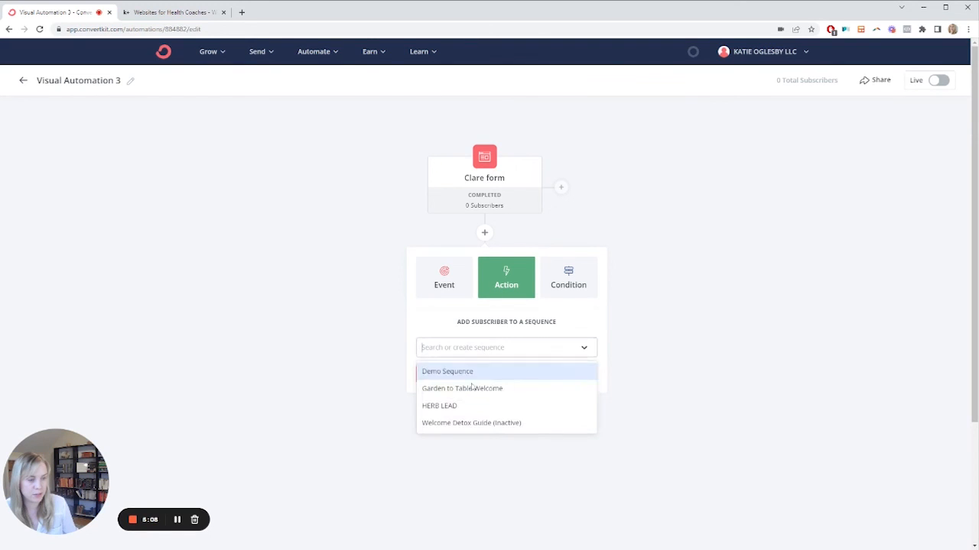
click(446, 371)
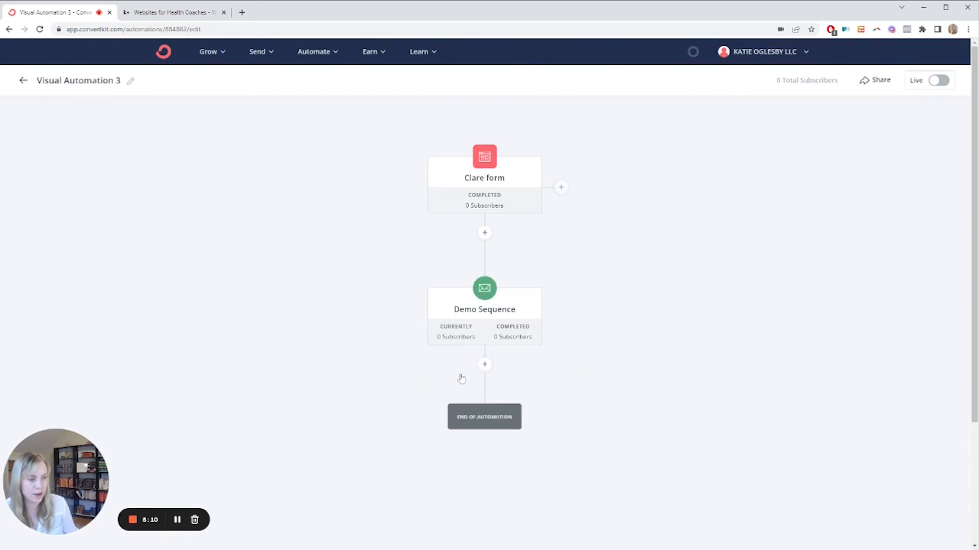
mouse_move(498, 275)
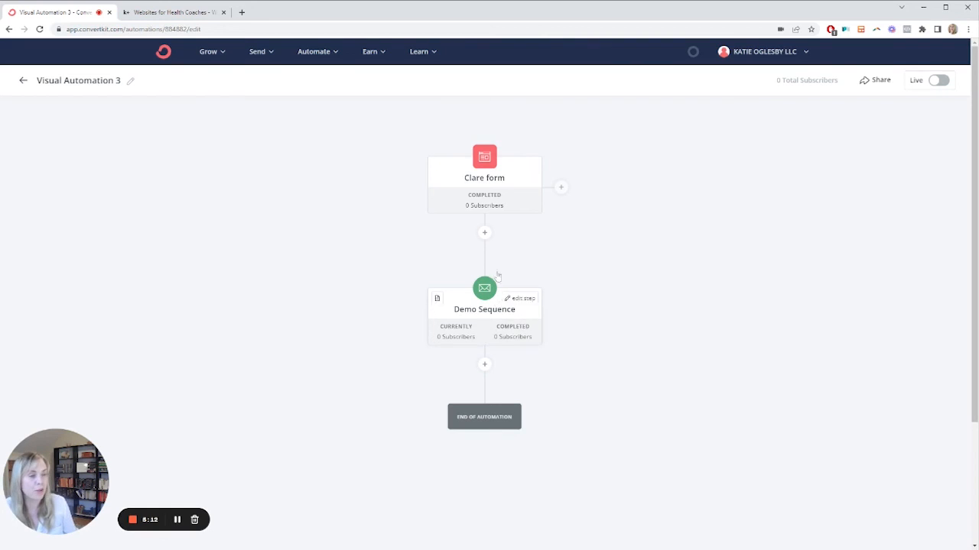
mouse_move(490, 236)
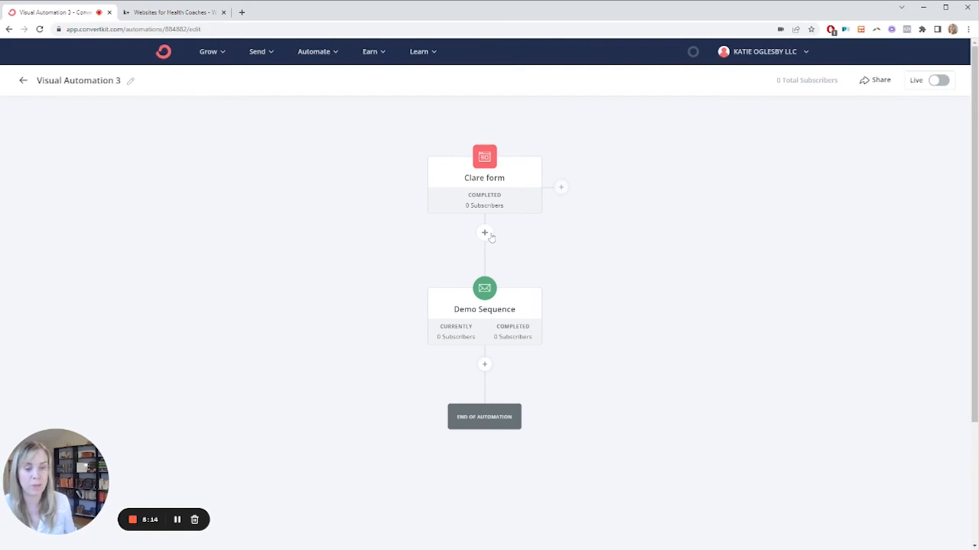
- Add an 'herb guide' tag action between the Clare form trigger and Demo Sequence
click(484, 233)
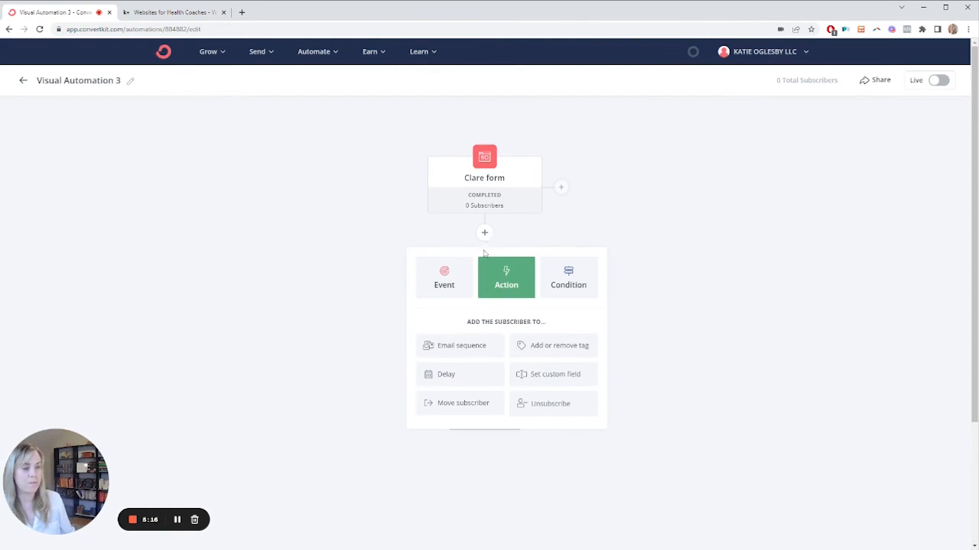
click(561, 346)
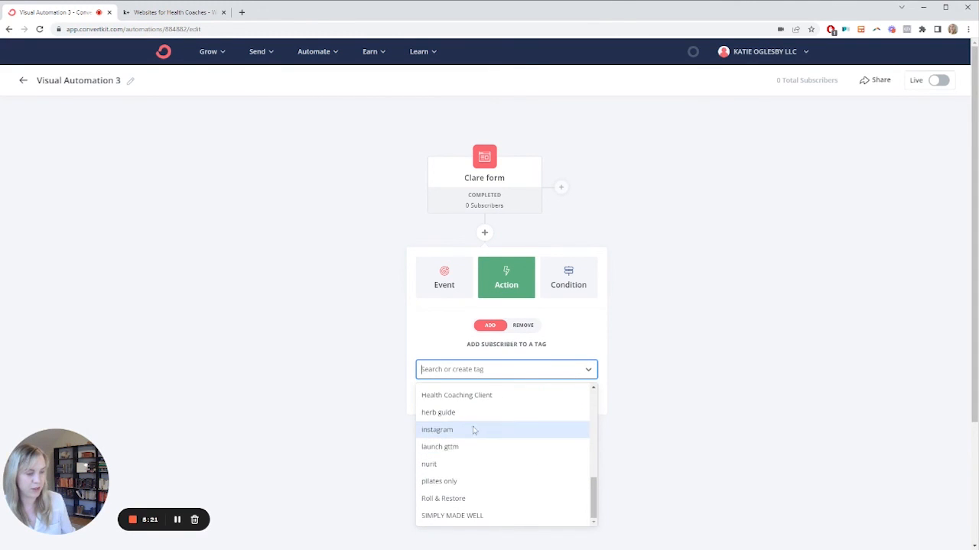
click(436, 412)
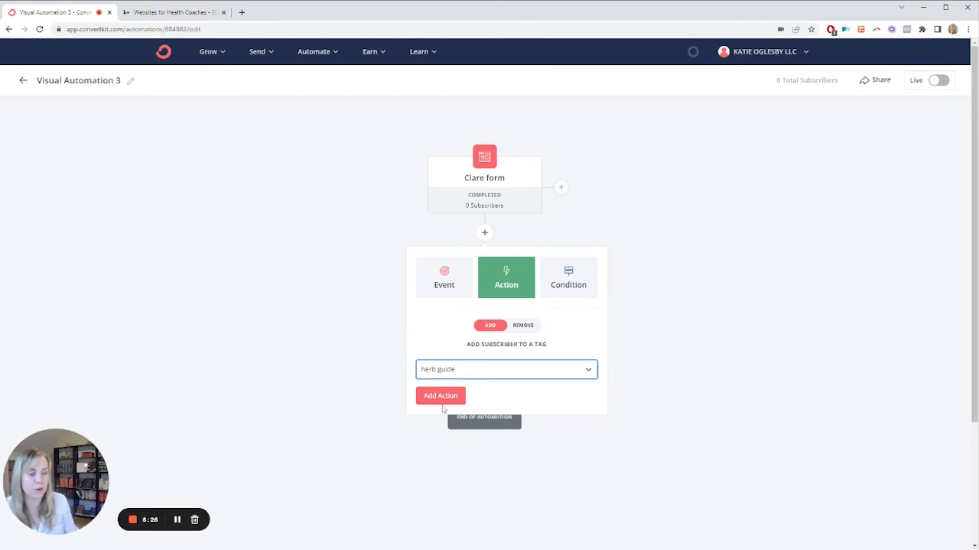
click(439, 395)
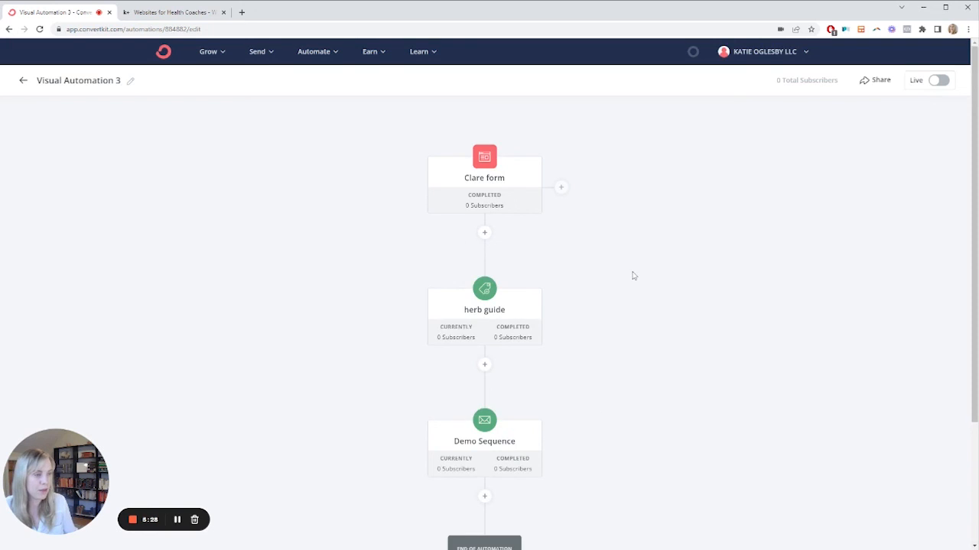
- Toggle Visual Automation 3 to Live and confirm turning it on
click(938, 80)
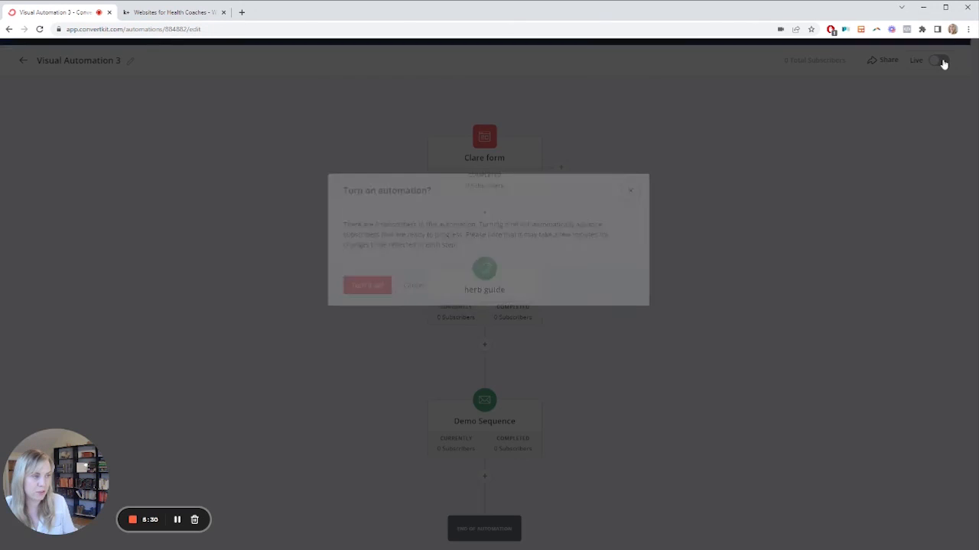
click(367, 285)
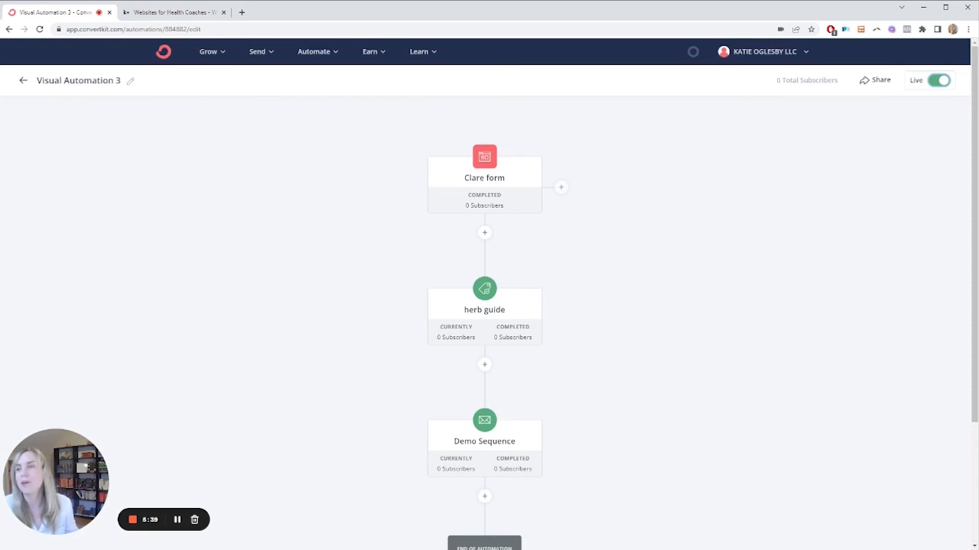
mouse_move(220, 60)
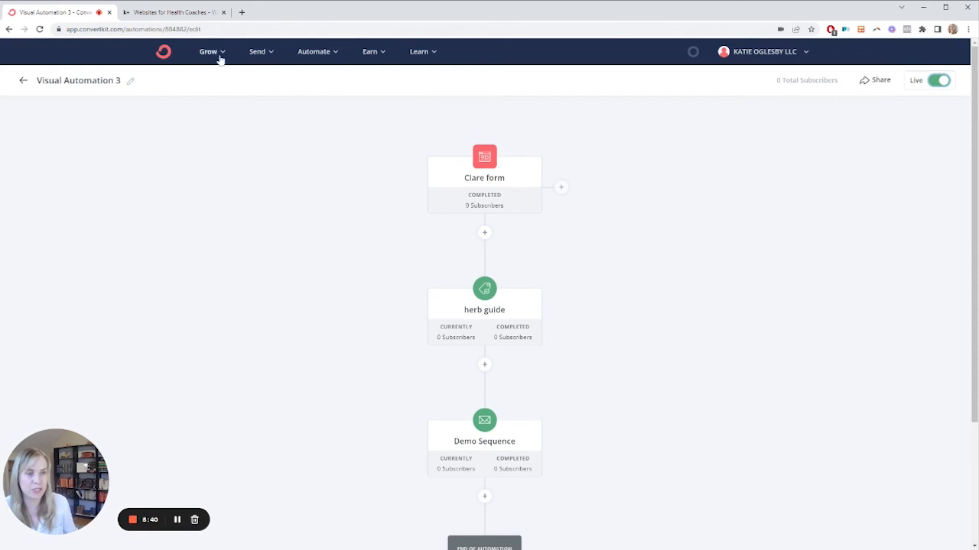
mouse_move(594, 163)
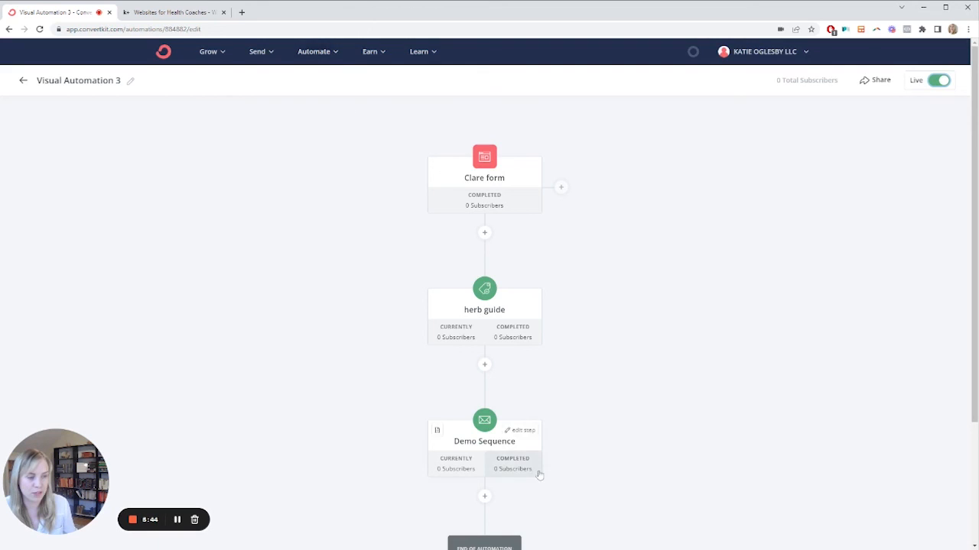
mouse_move(286, 54)
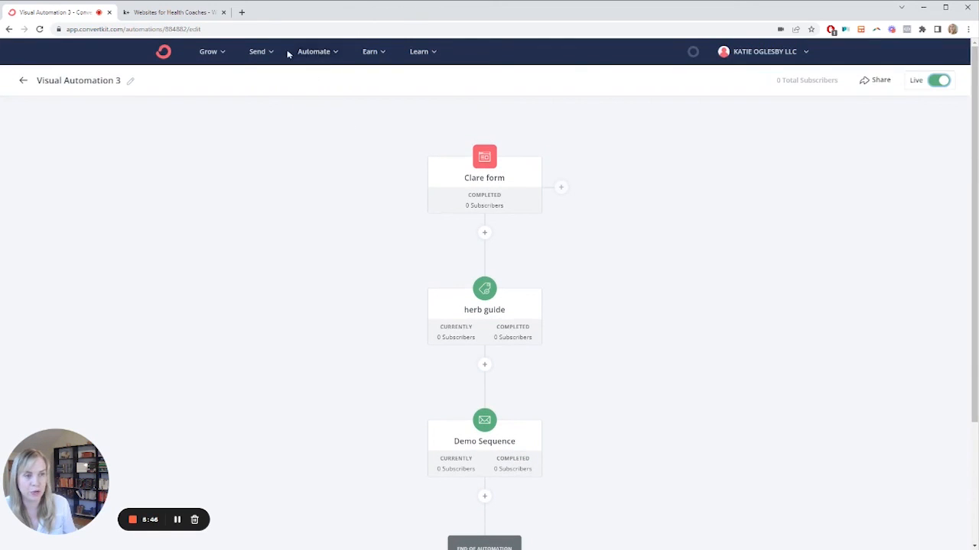
- Open the Send menu to show Broadcasts, Sequences, Email Templates and Snippets
click(258, 51)
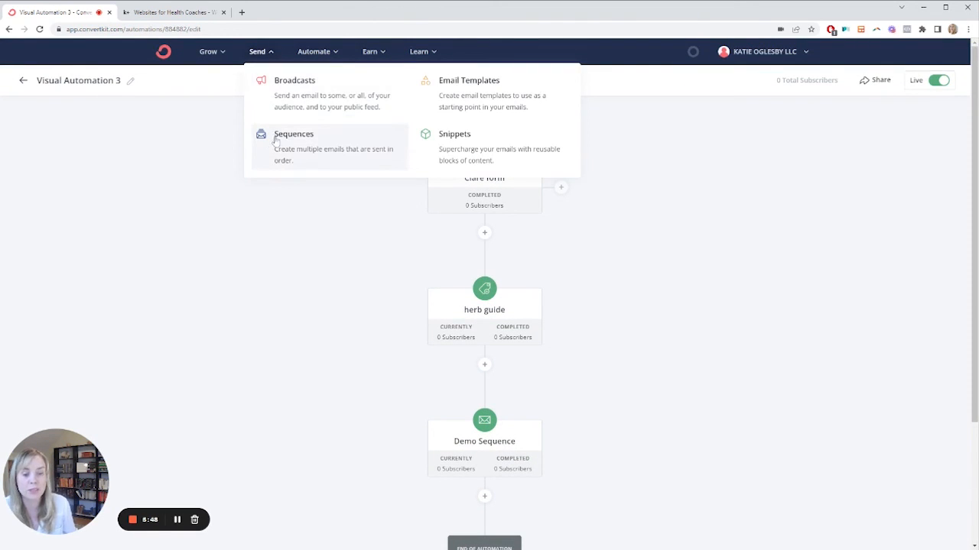
mouse_move(279, 135)
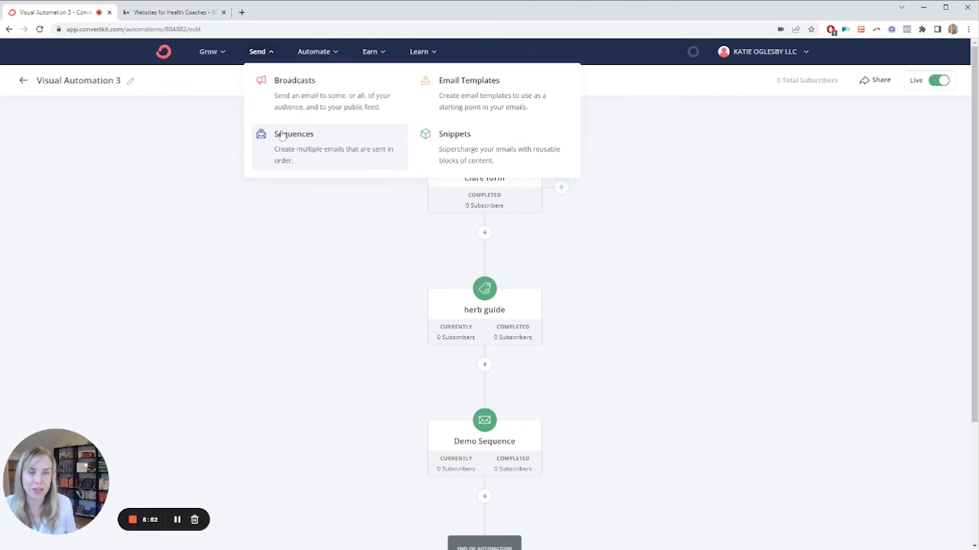
mouse_move(277, 128)
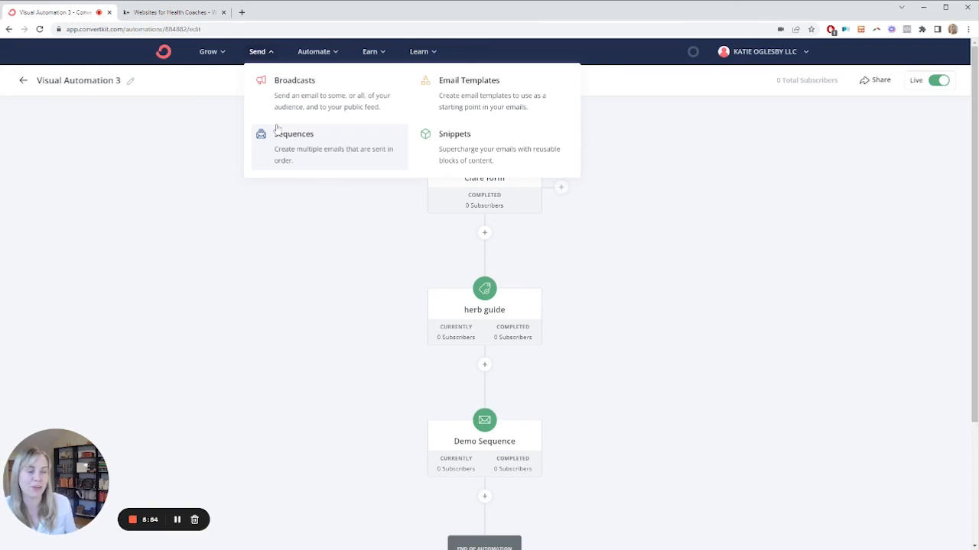
mouse_move(137, 520)
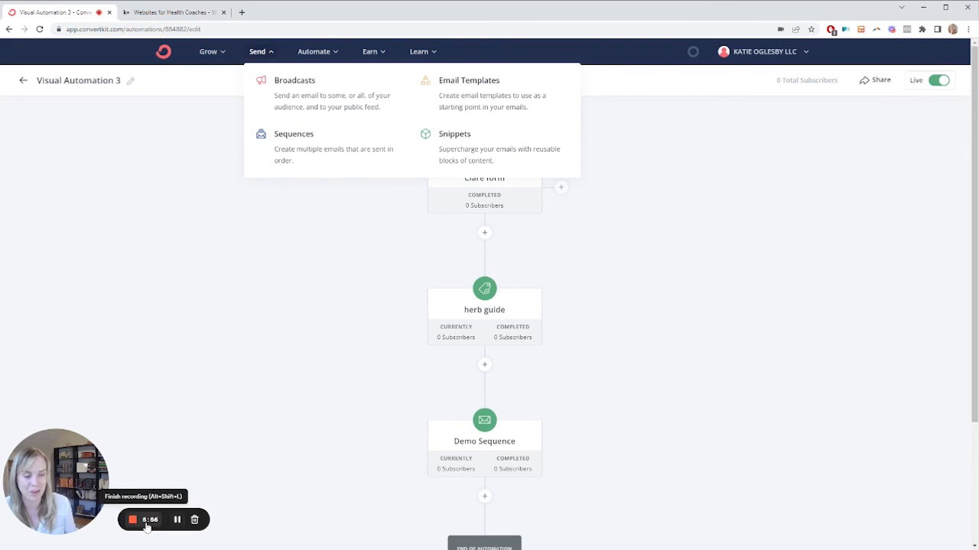